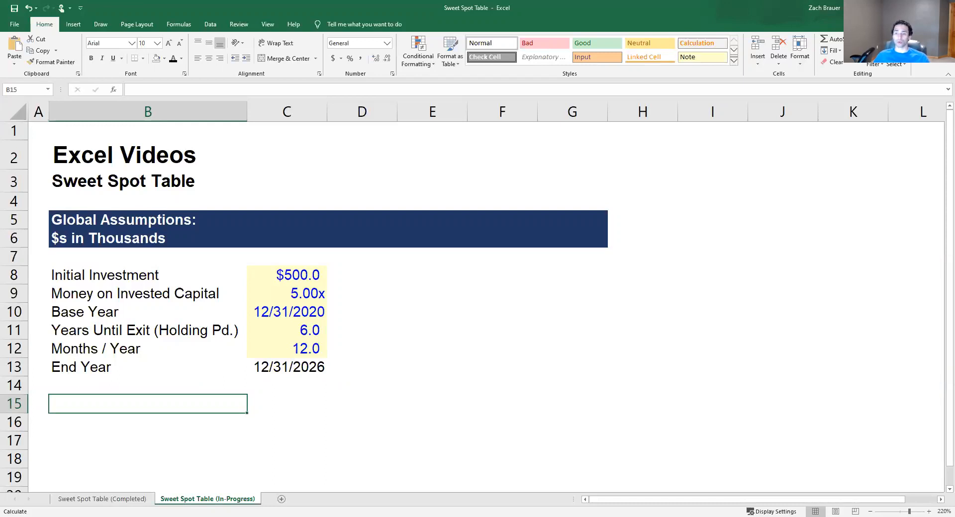
{"action": "mouse_move", "coordinate": [189, 399]}
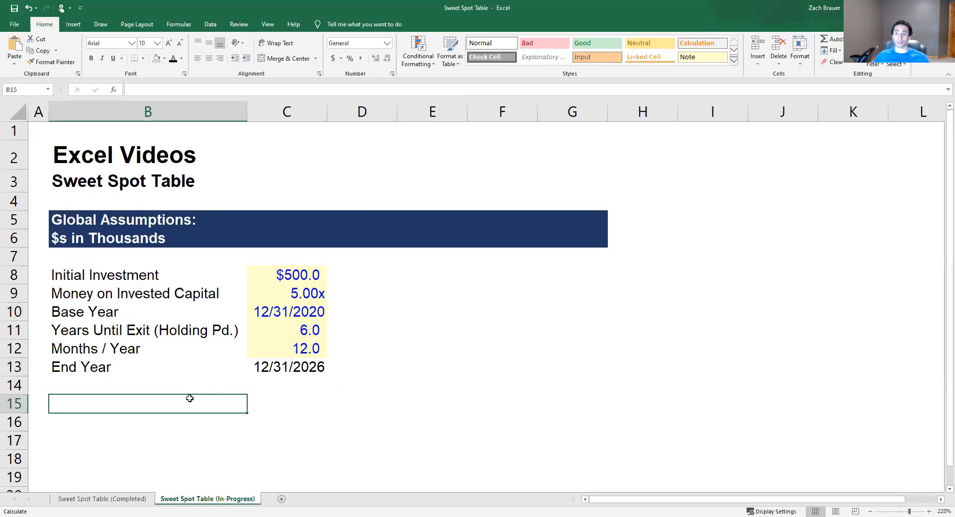
{"action": "mouse_move", "coordinate": [153, 398]}
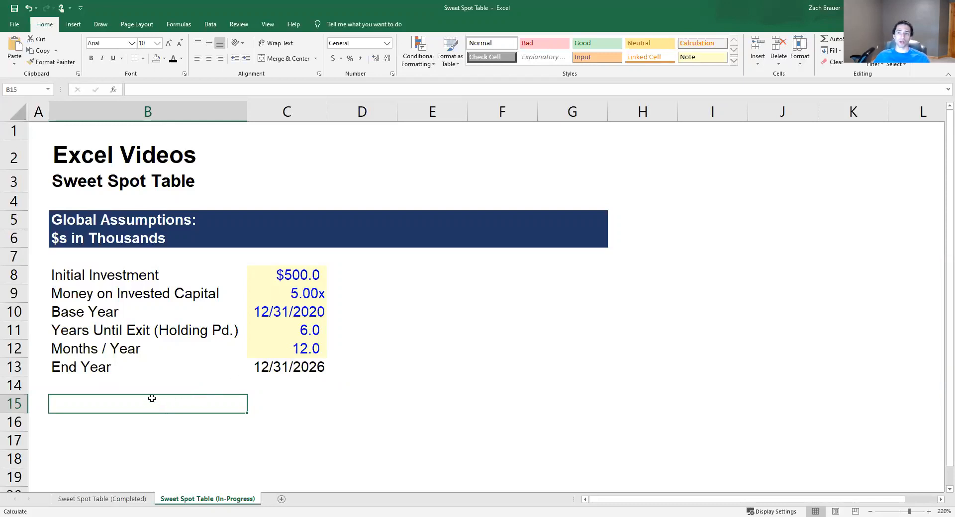
{"action": "mouse_move", "coordinate": [231, 403]}
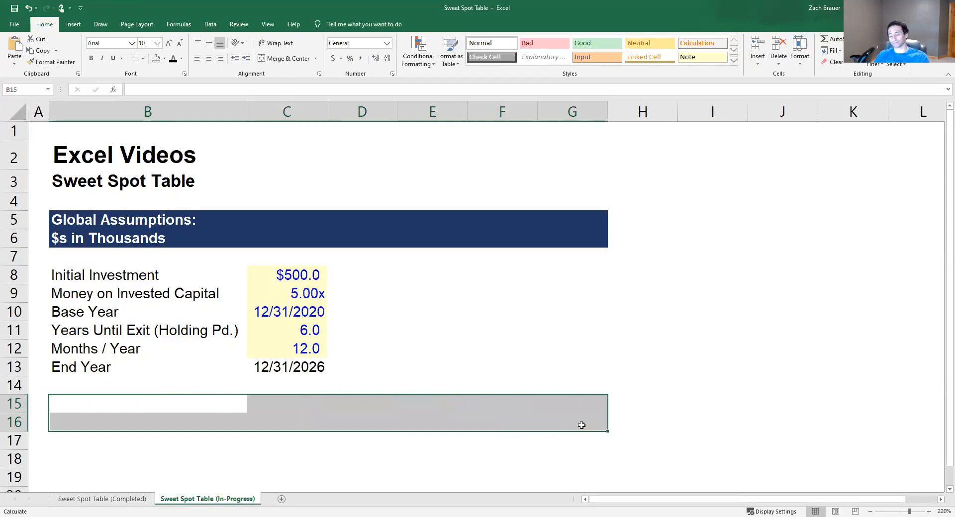
Fill rows 15–16 dark navy and retitle the pasted heading in B15 to 'Internal Rate of Return:'
{"action": "left_click", "coordinate": [164, 59]}
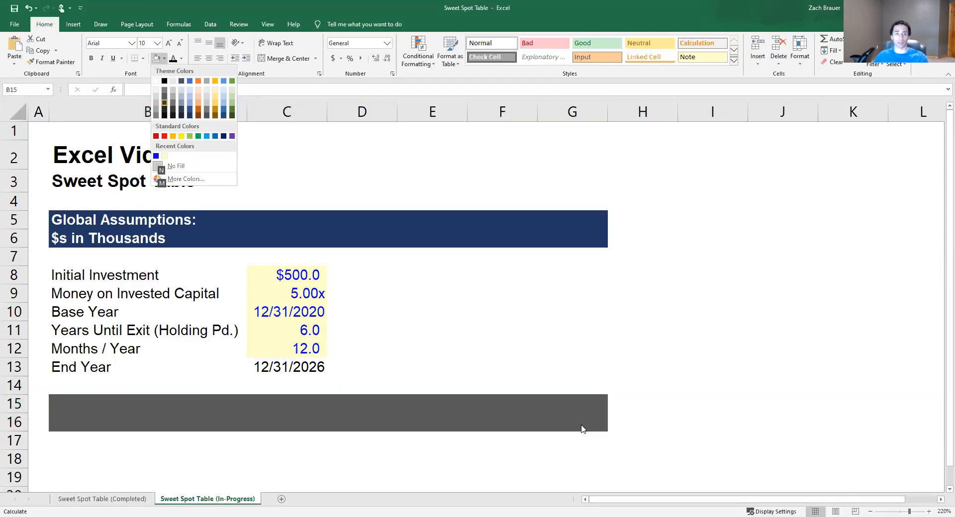
{"action": "left_click", "coordinate": [189, 88]}
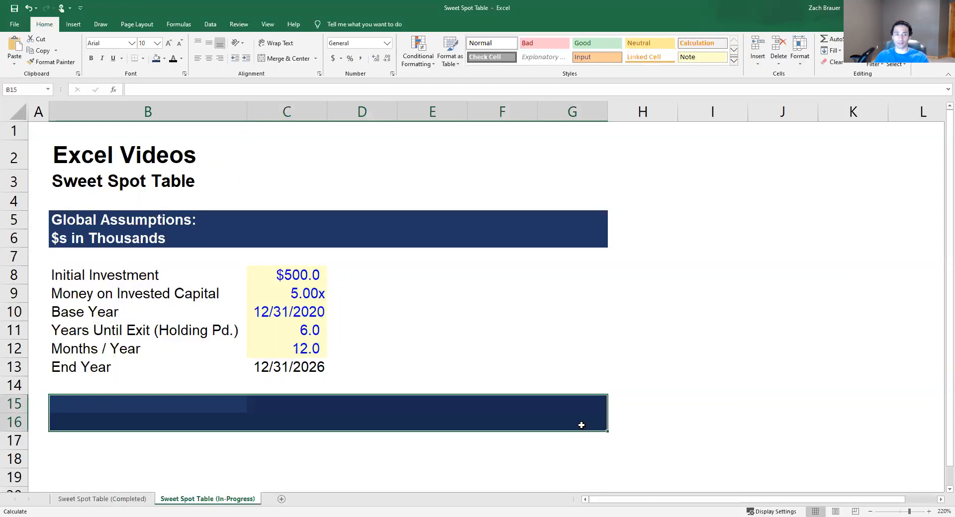
{"action": "left_click", "coordinate": [147, 228]}
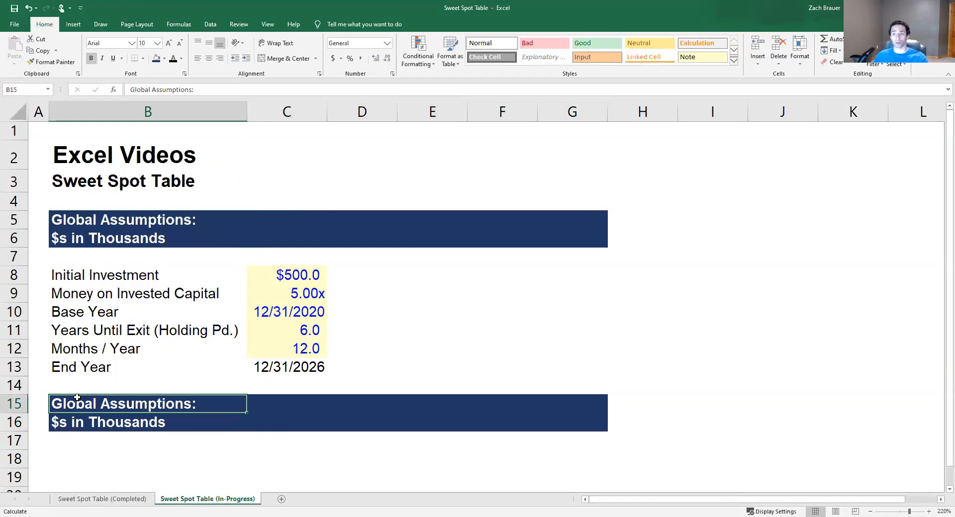
{"action": "double_click", "coordinate": [145, 403]}
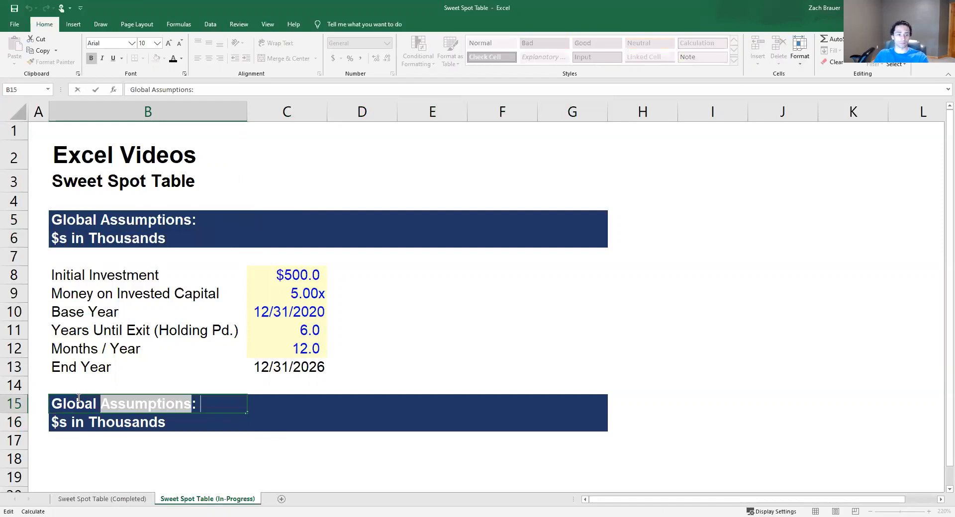
{"action": "type", "text": "Int:"}
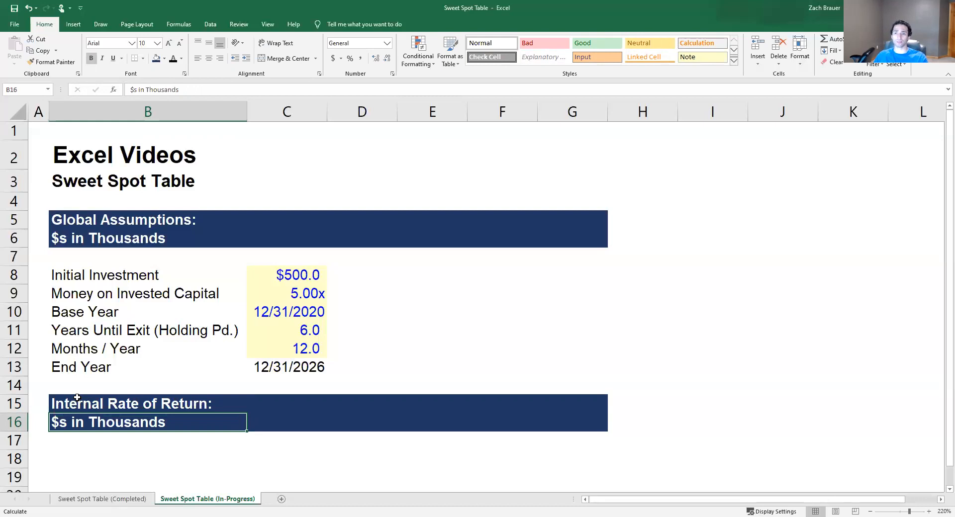
{"action": "left_click", "coordinate": [147, 403]}
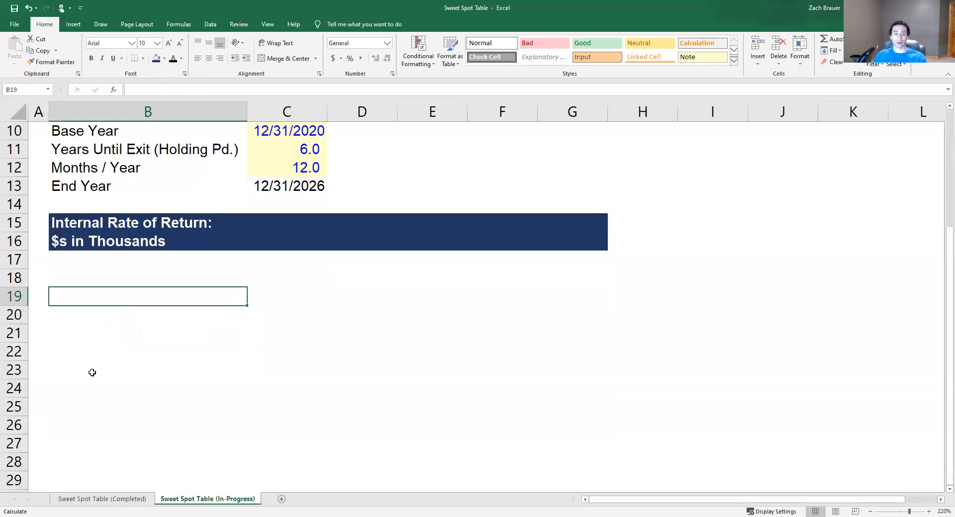
Enter a Date row in B18 with 12/31/2020 from the start year and 12/31/2026, and bold the dates
{"action": "scroll", "scroll_direction": "up", "scroll_amount": 3}
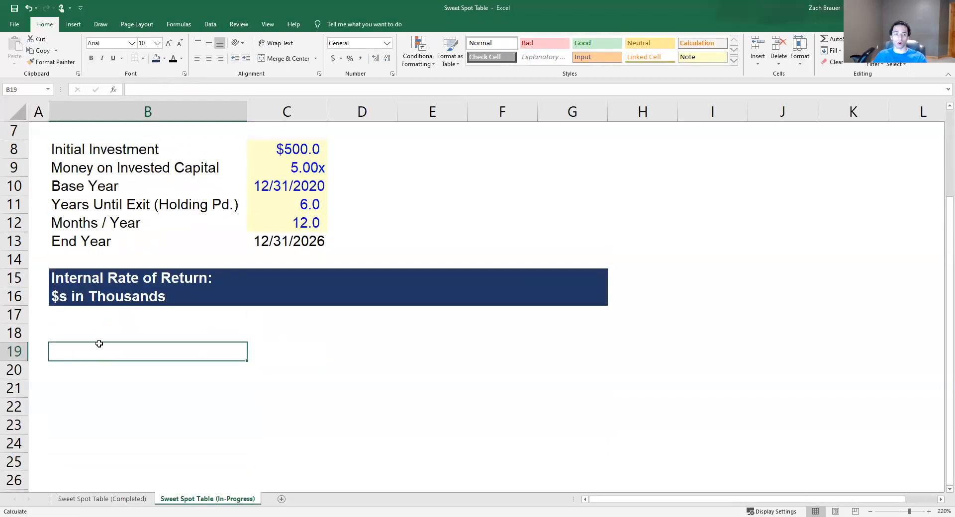
{"action": "scroll", "scroll_direction": "up", "scroll_amount": 3}
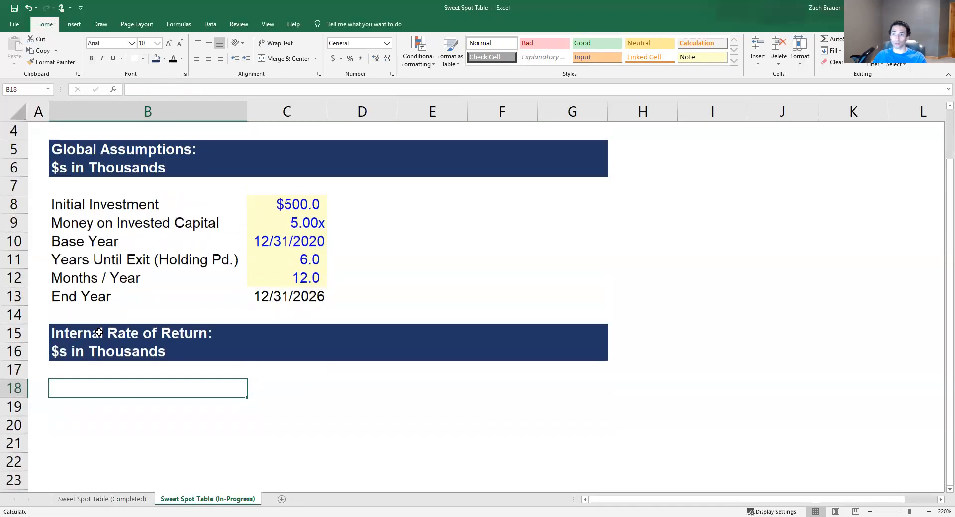
{"action": "mouse_move", "coordinate": [161, 232]}
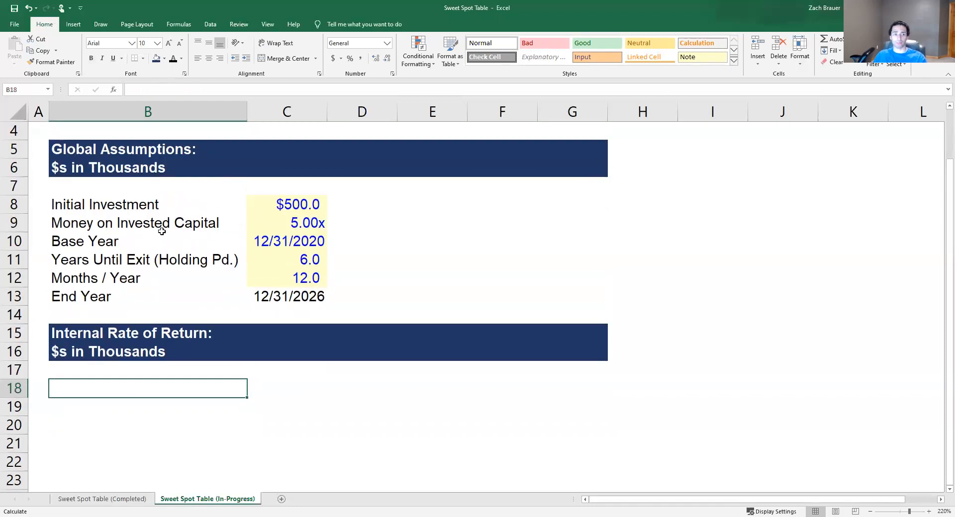
{"action": "mouse_move", "coordinate": [264, 312]}
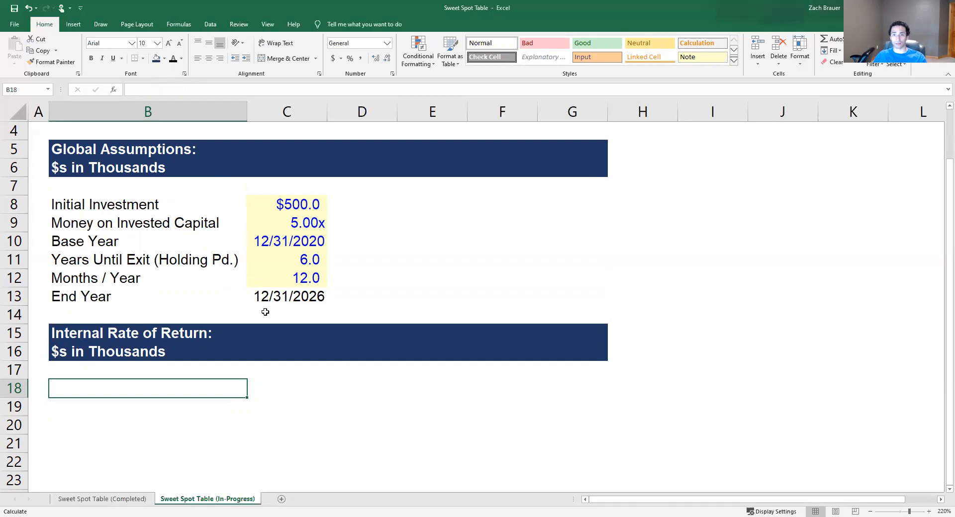
{"action": "type", "text": "Date"}
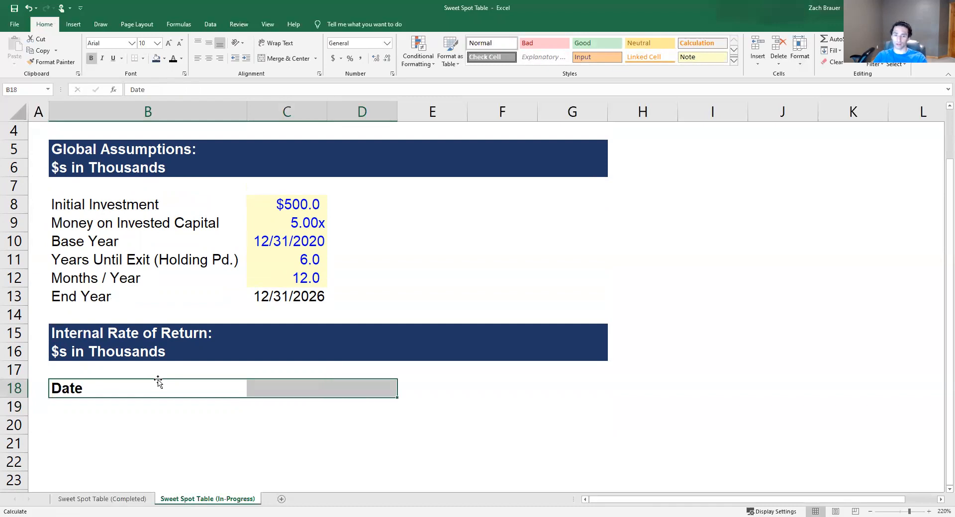
{"action": "left_click", "coordinate": [287, 389]}
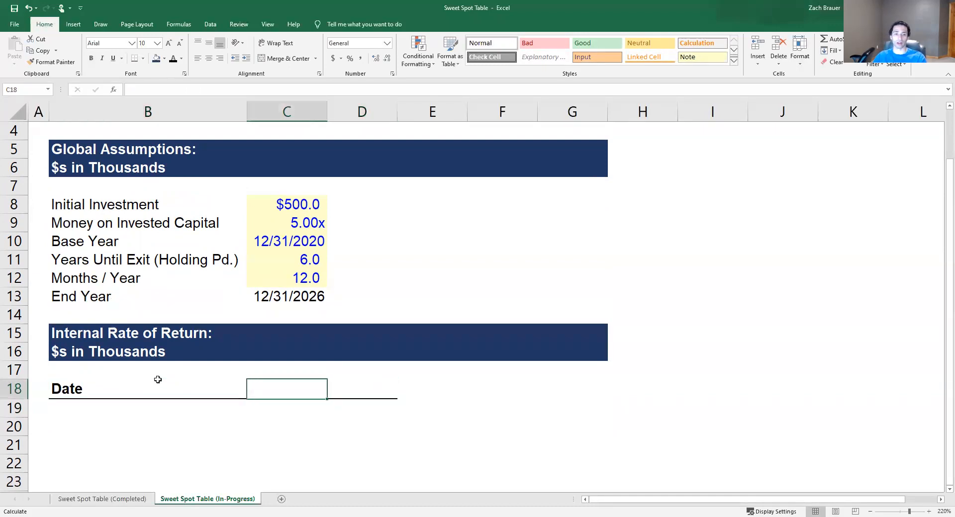
{"action": "type", "text": "+C8"}
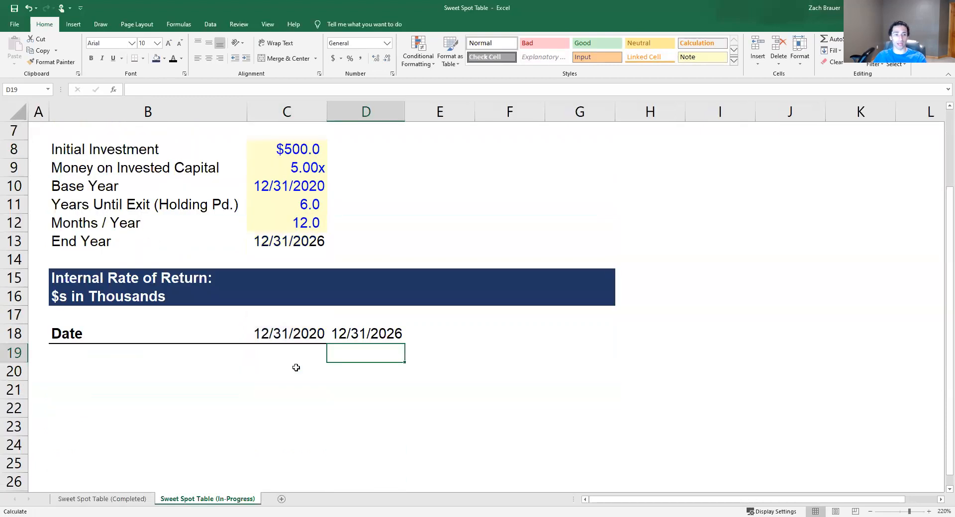
{"action": "scroll", "scroll_direction": "up", "scroll_amount": 3}
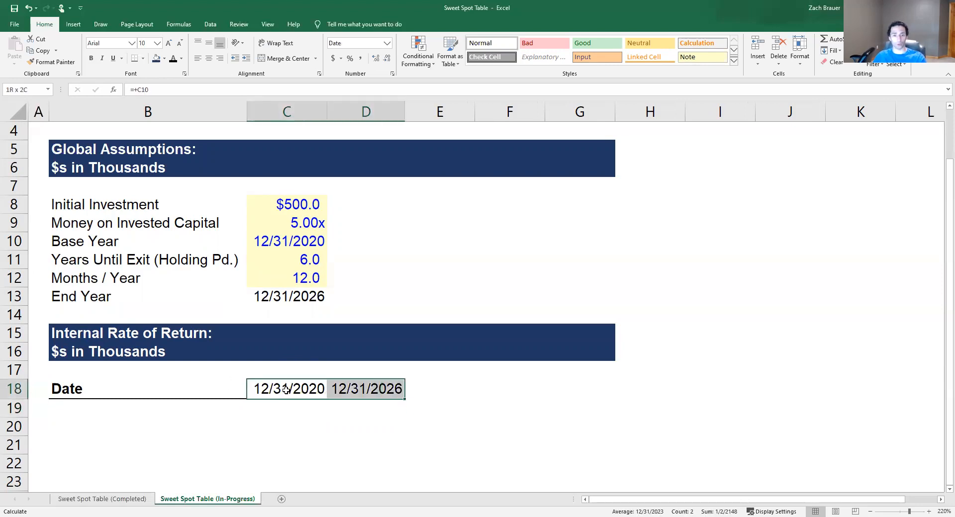
{"action": "left_click", "coordinate": [147, 427]}
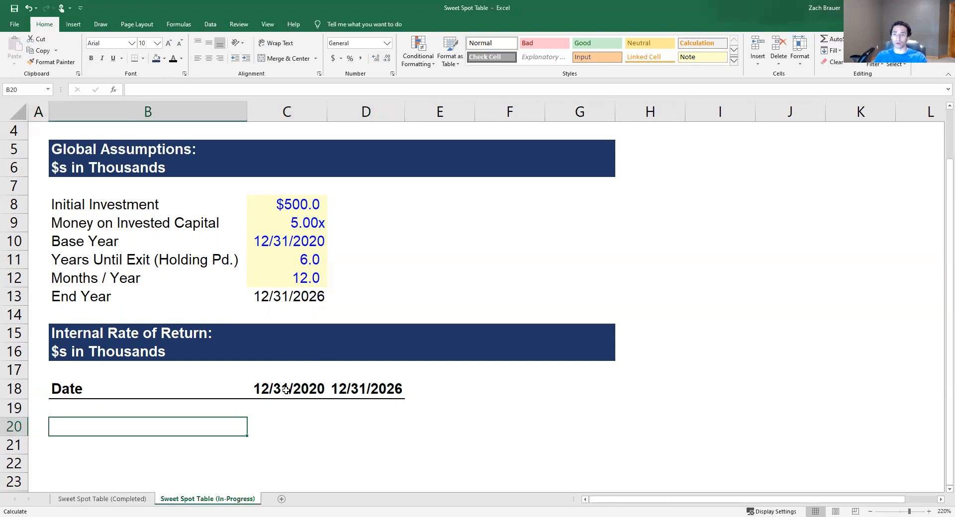
Label row 20 Investment and enter the negative initial investment, ($500.0), under 12/31/2020
{"action": "type", "text": "Investem"}
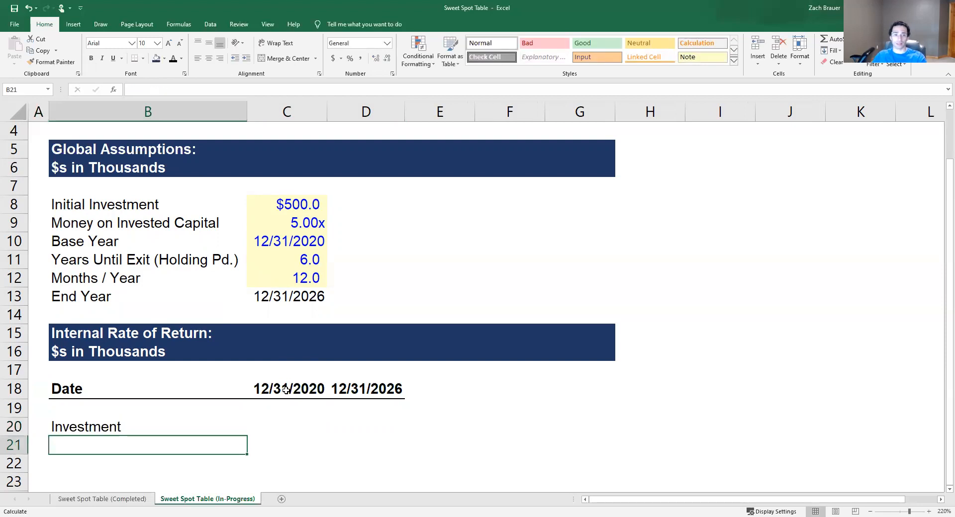
{"action": "left_click", "coordinate": [147, 427]}
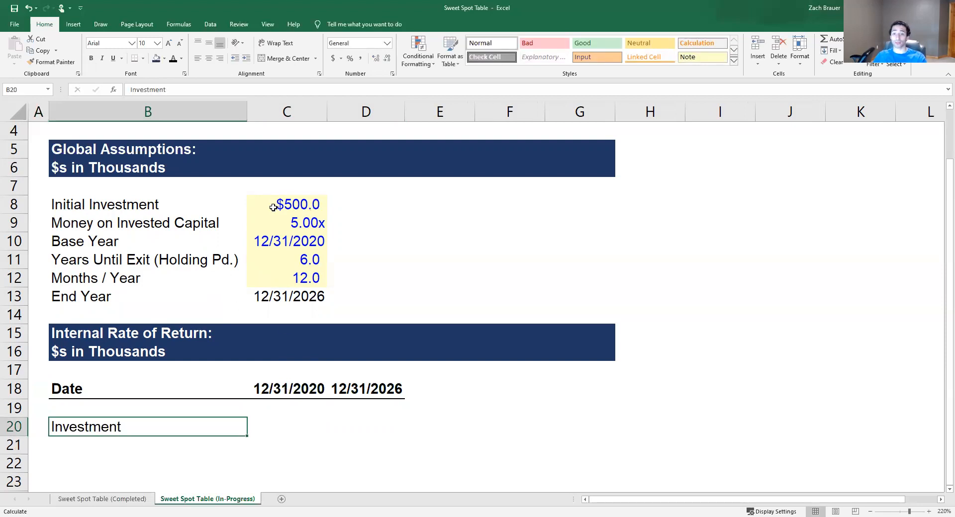
{"action": "mouse_move", "coordinate": [338, 218]}
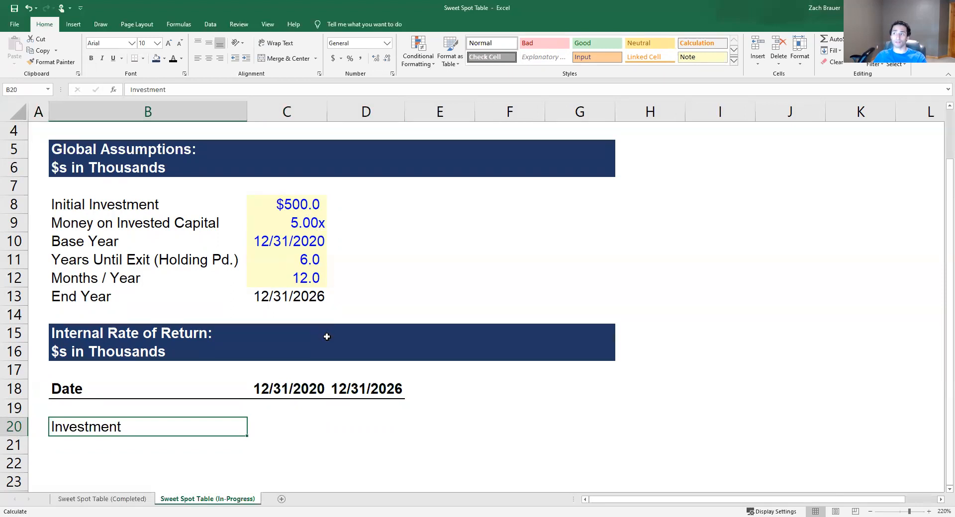
{"action": "left_click", "coordinate": [286, 427]}
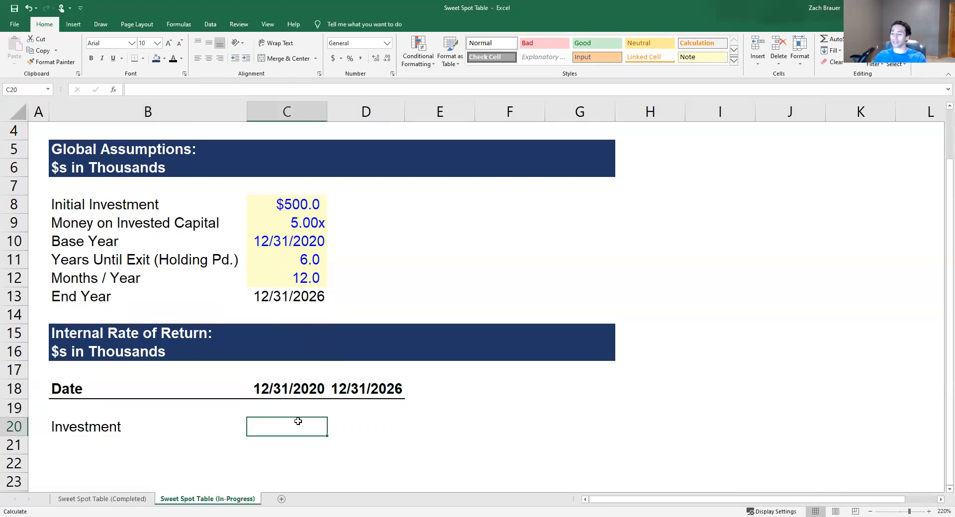
{"action": "type", "text": "-"}
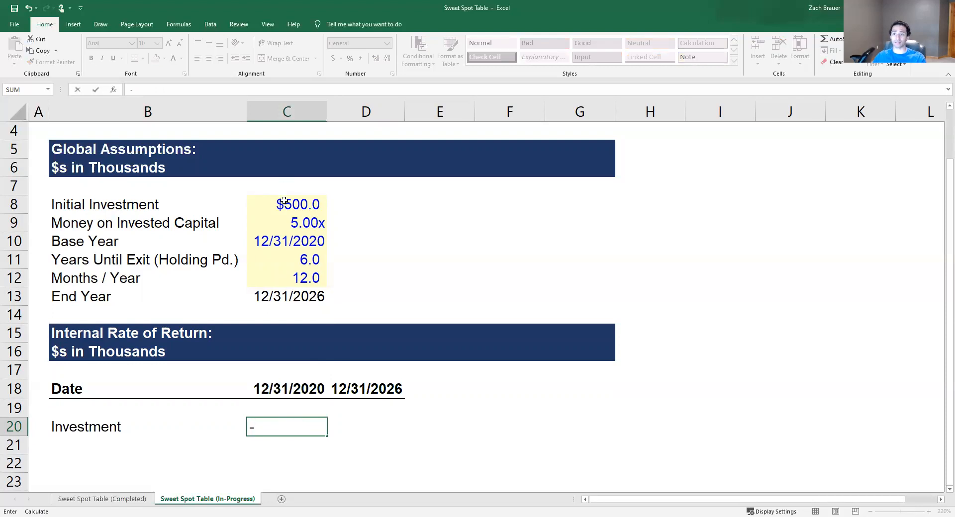
{"action": "left_click", "coordinate": [286, 204]}
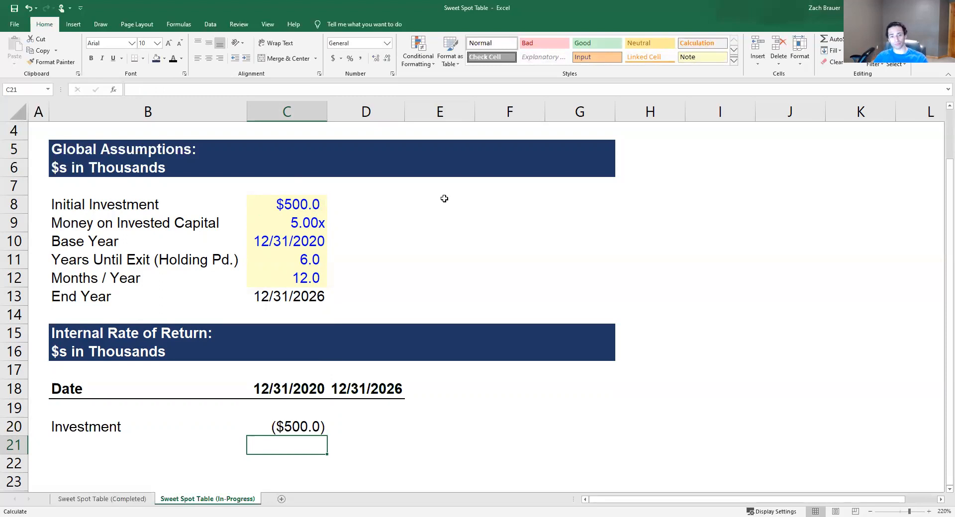
{"action": "left_click", "coordinate": [147, 445]}
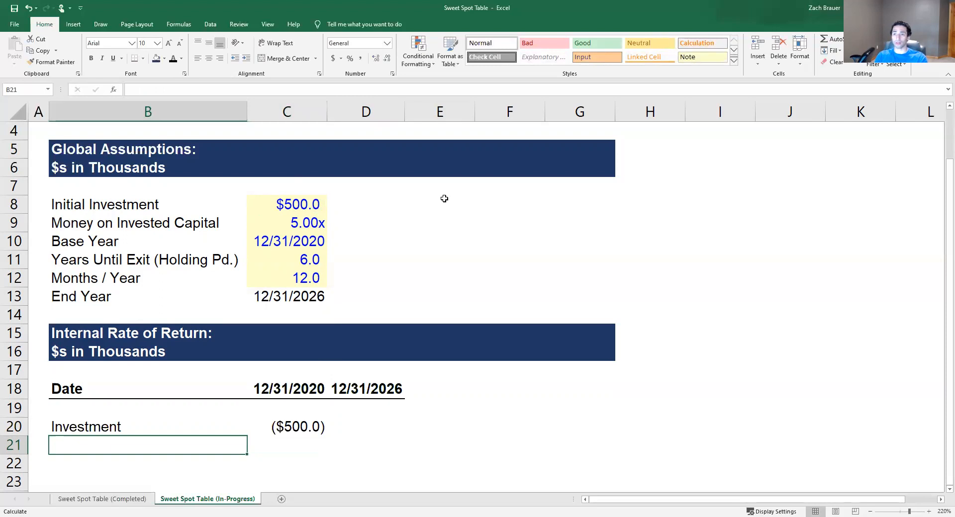
Label row 21 Exit Value and note beside 5.00x 'Multiple of our investment at exit'
{"action": "type", "text": "Exit Value"}
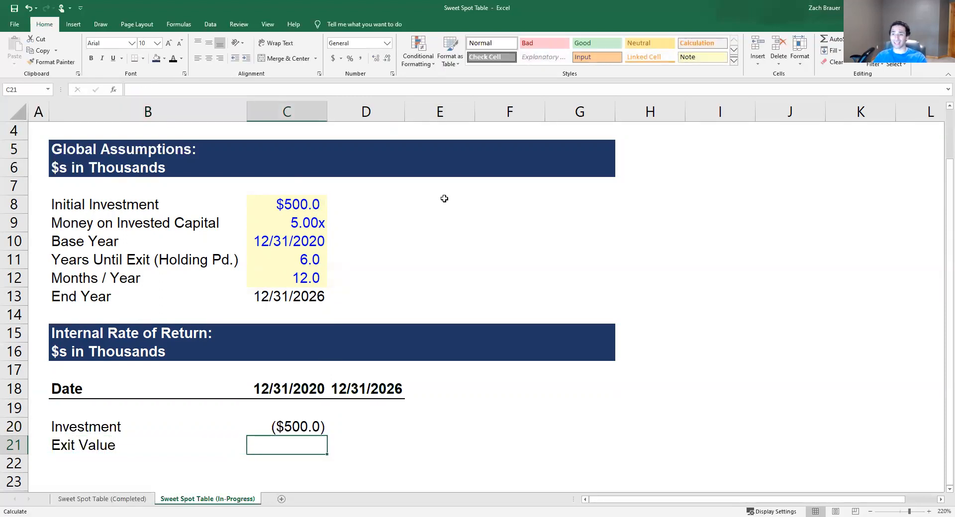
{"action": "left_click", "coordinate": [365, 444]}
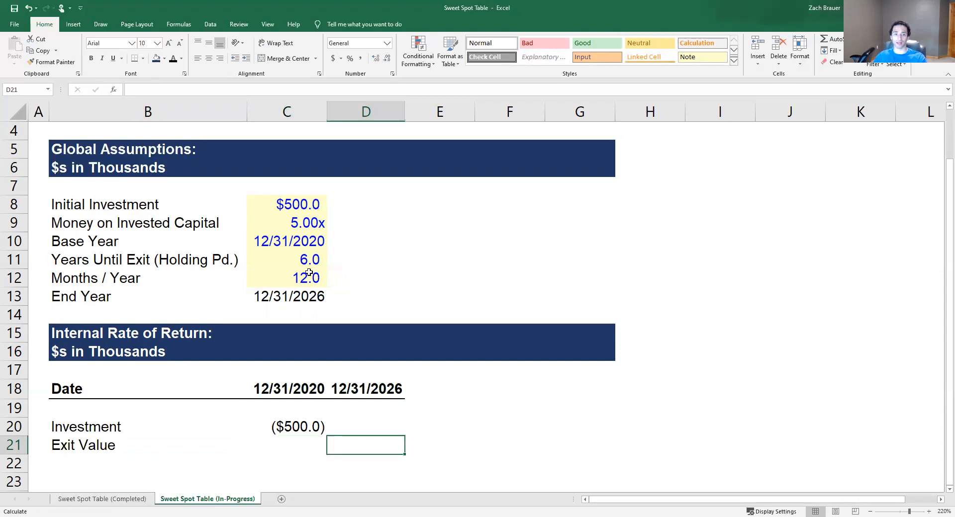
{"action": "mouse_move", "coordinate": [309, 378]}
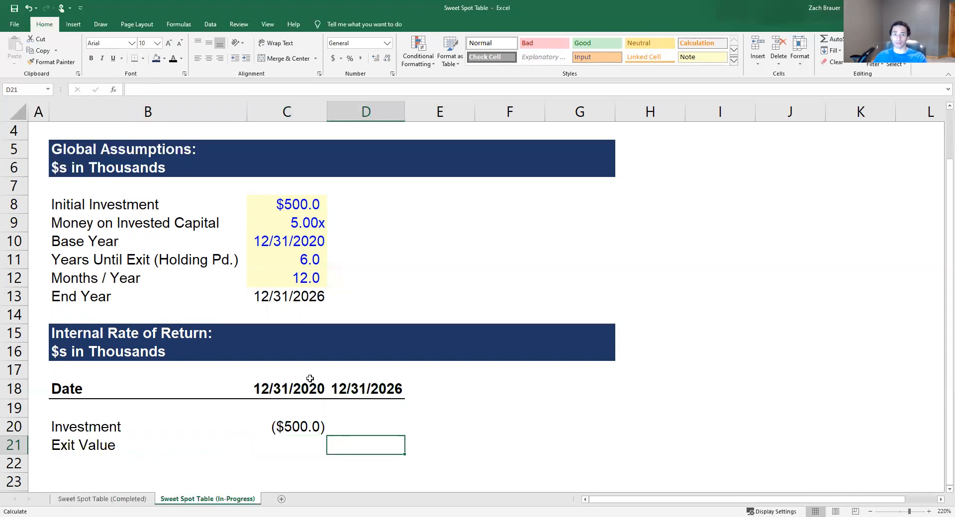
{"action": "mouse_move", "coordinate": [283, 234]}
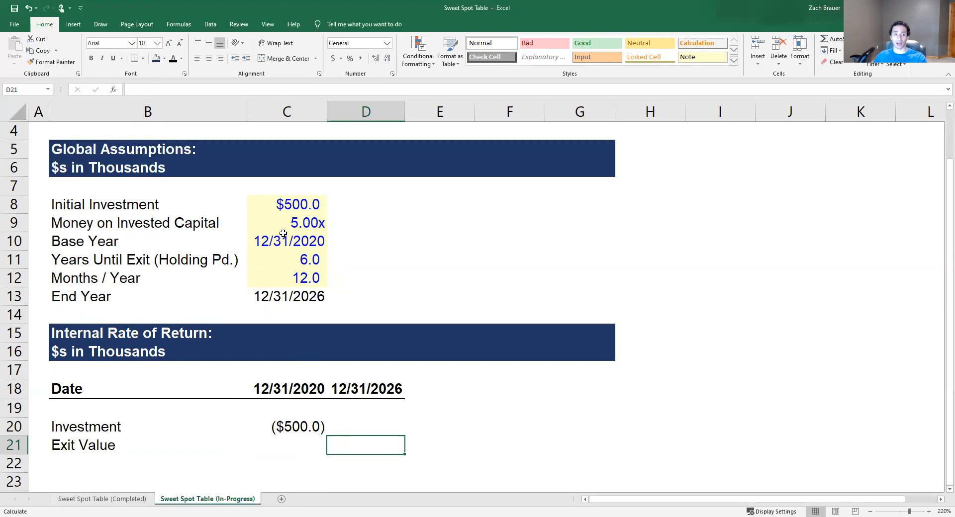
{"action": "mouse_move", "coordinate": [346, 223]}
{"action": "type", "text": "<-"}
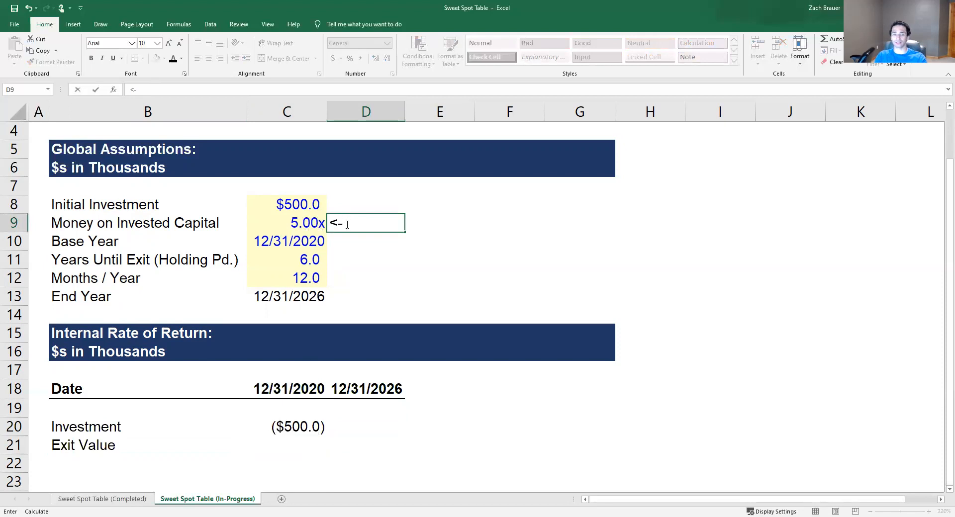
{"action": "type", "text": "Multi"}
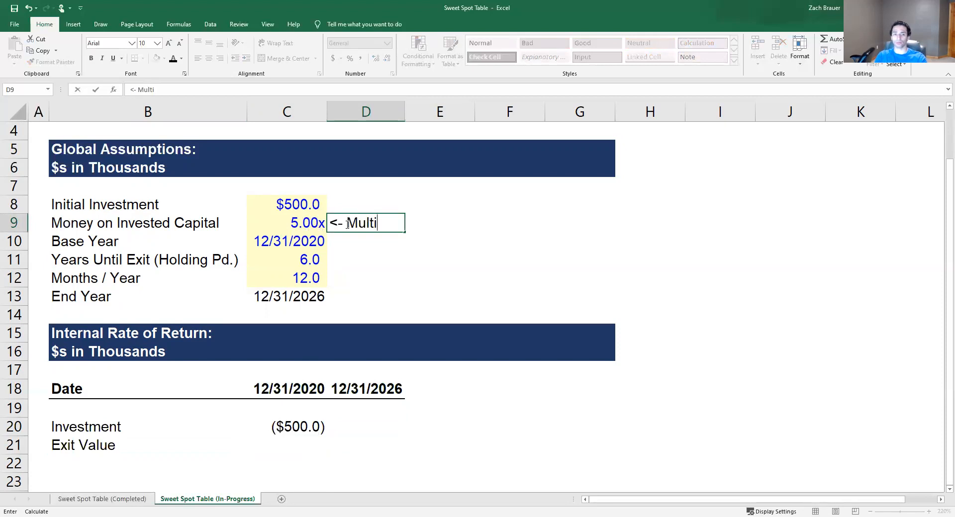
{"action": "type", "text": "ple of our invest"}
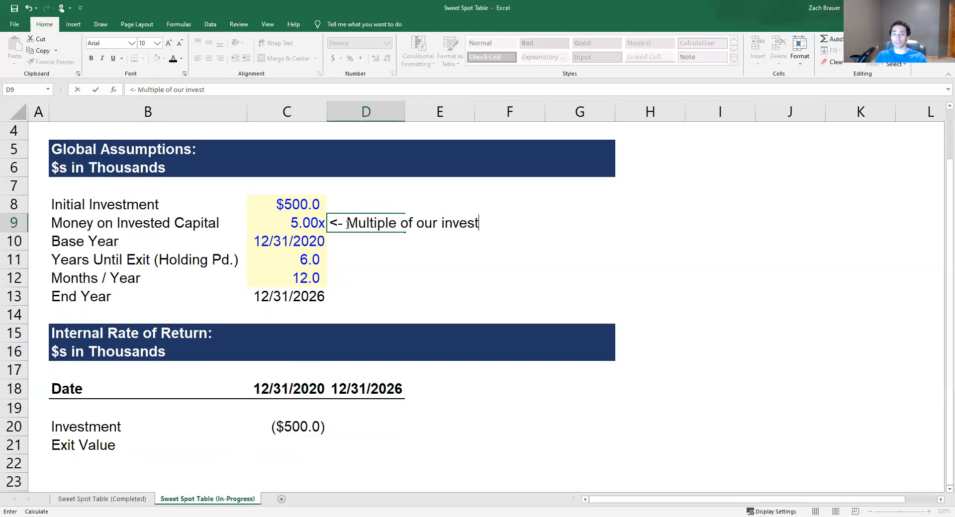
{"action": "type", "text": "ment at exit"}
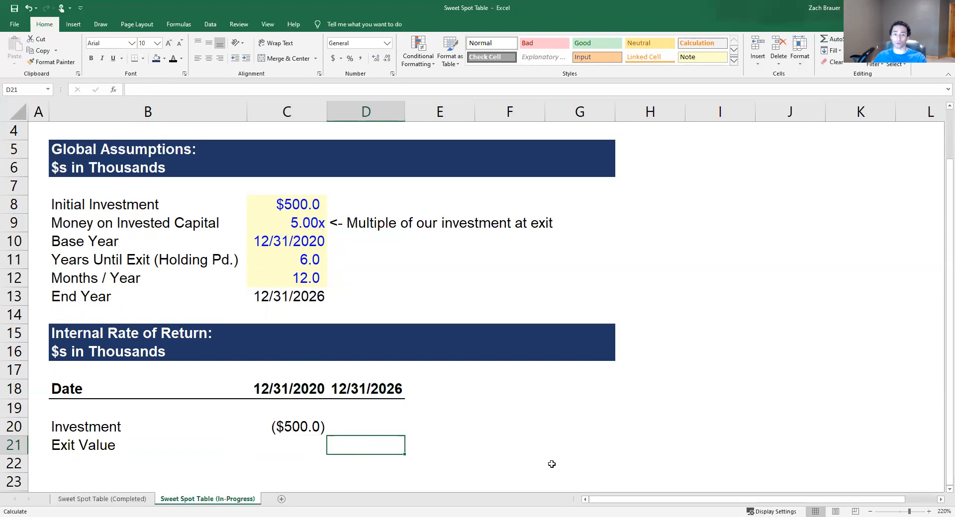
Enter the exit value under 12/31/2026 as =-C20*C9, investment times the 5.00x multiple, giving 2500
{"action": "type", "text": "+"}
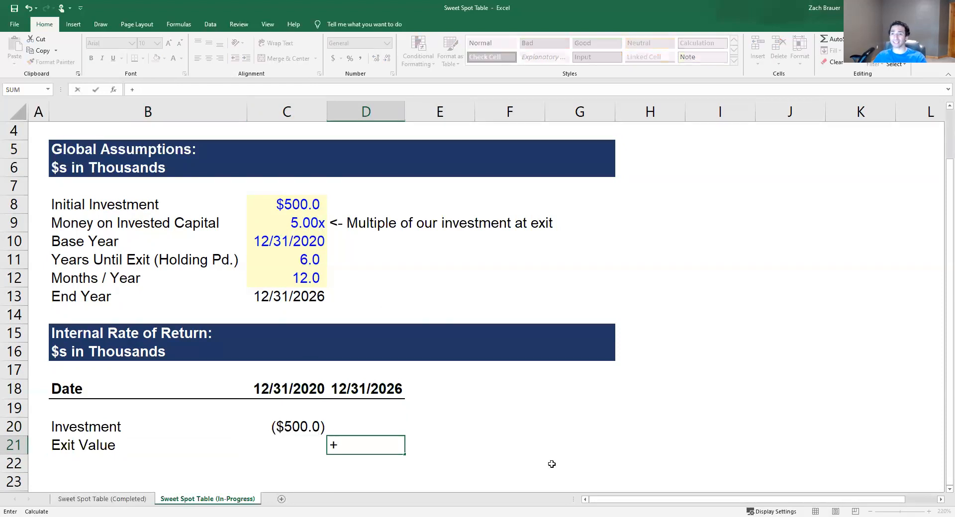
{"action": "key", "text": "Escape"}
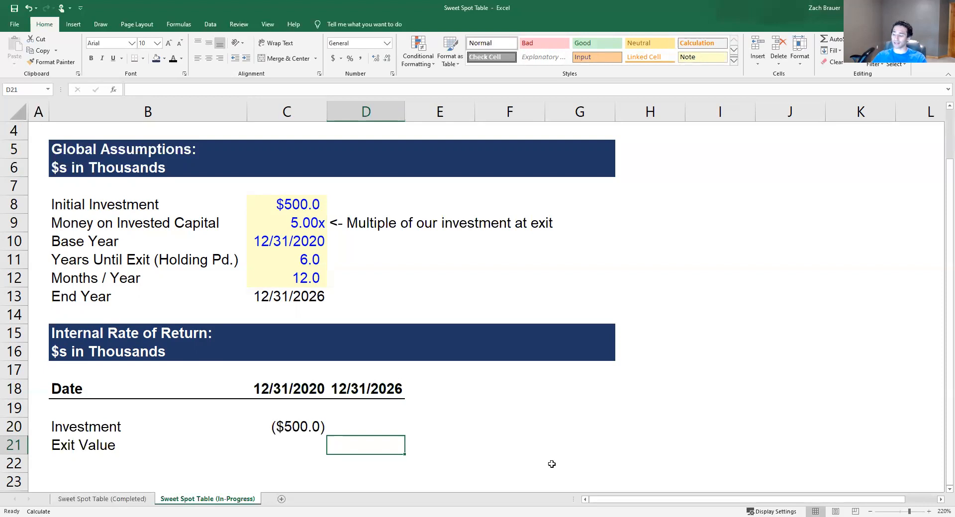
{"action": "type", "text": "-C20"}
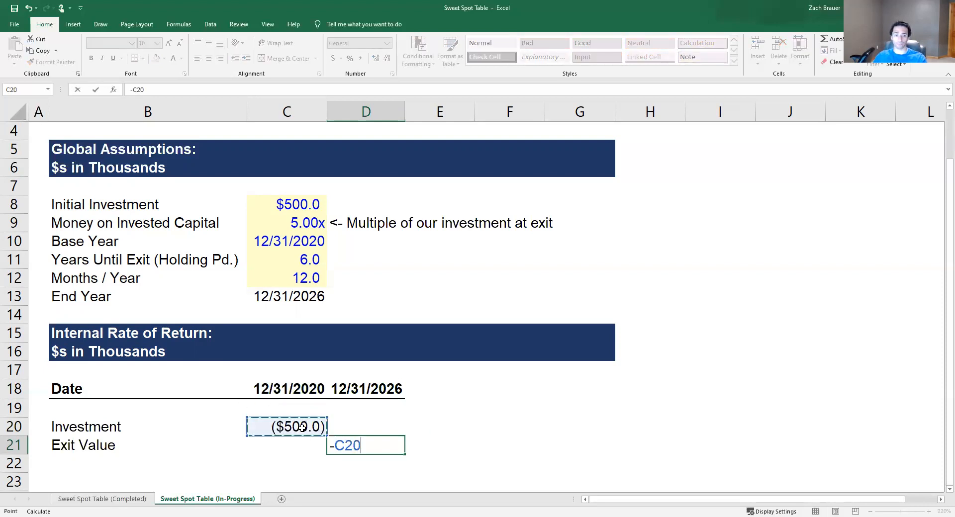
{"action": "type", "text": "*"}
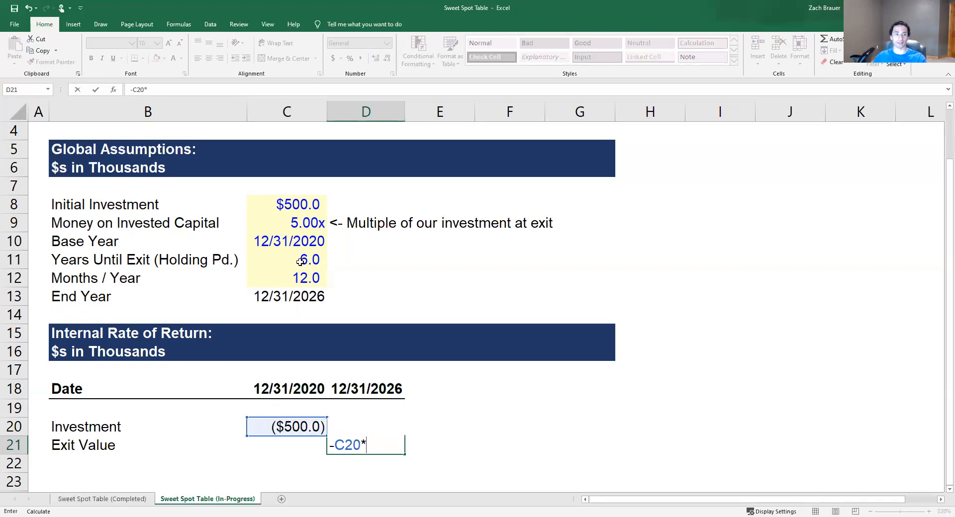
{"action": "left_click", "coordinate": [307, 222]}
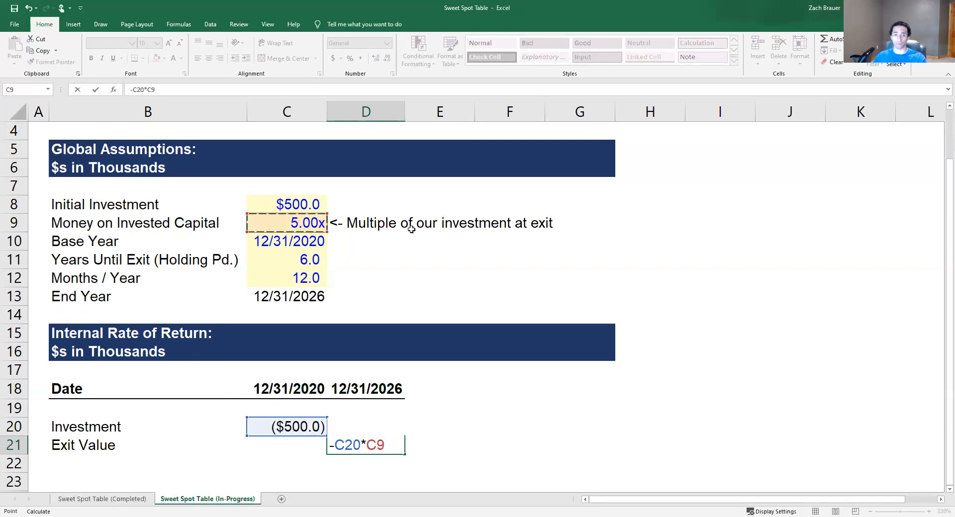
{"action": "mouse_move", "coordinate": [601, 337]}
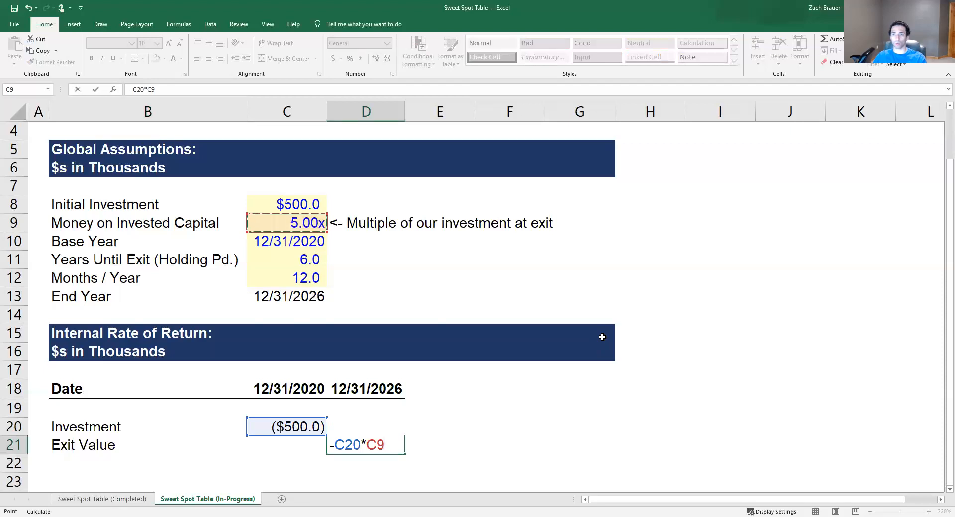
{"action": "key", "text": "Return"}
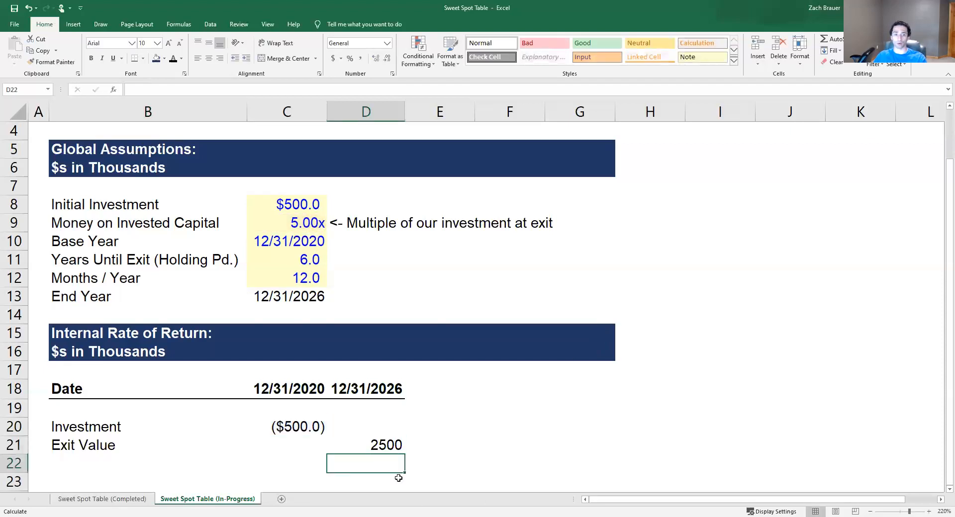
{"action": "mouse_move", "coordinate": [385, 459]}
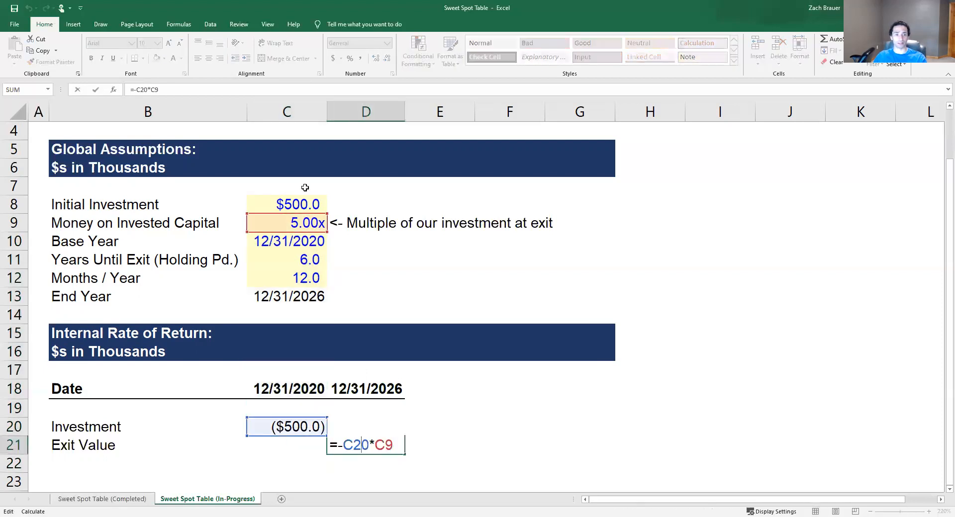
{"action": "left_click", "coordinate": [287, 204]}
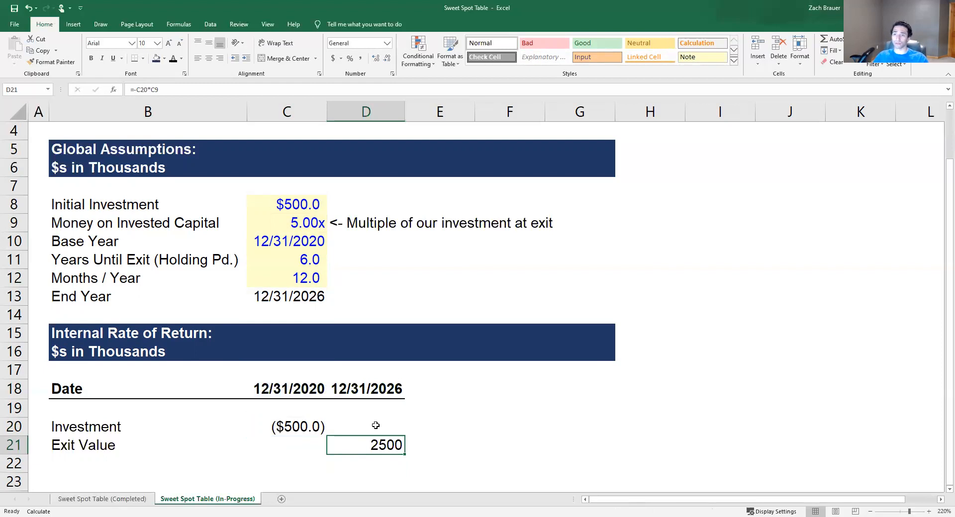
{"action": "mouse_move", "coordinate": [367, 413]}
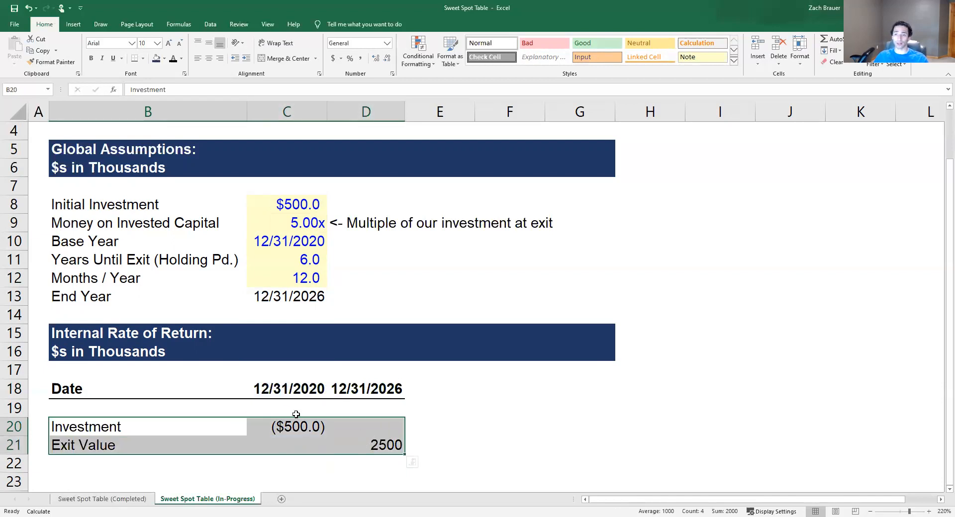
{"action": "mouse_move", "coordinate": [329, 413]}
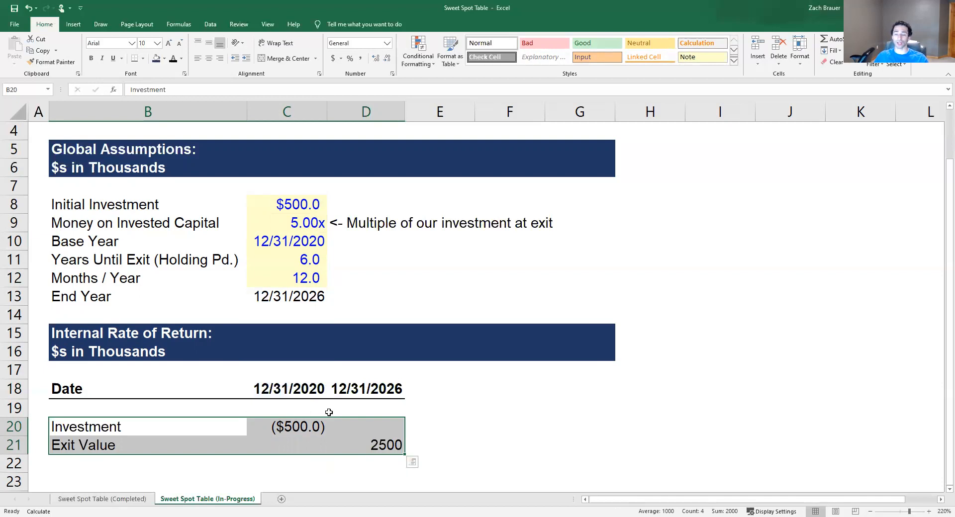
Format the exit value as Number with one decimal and thousands separator, showing 2,500.0
{"action": "left_click", "coordinate": [365, 445]}
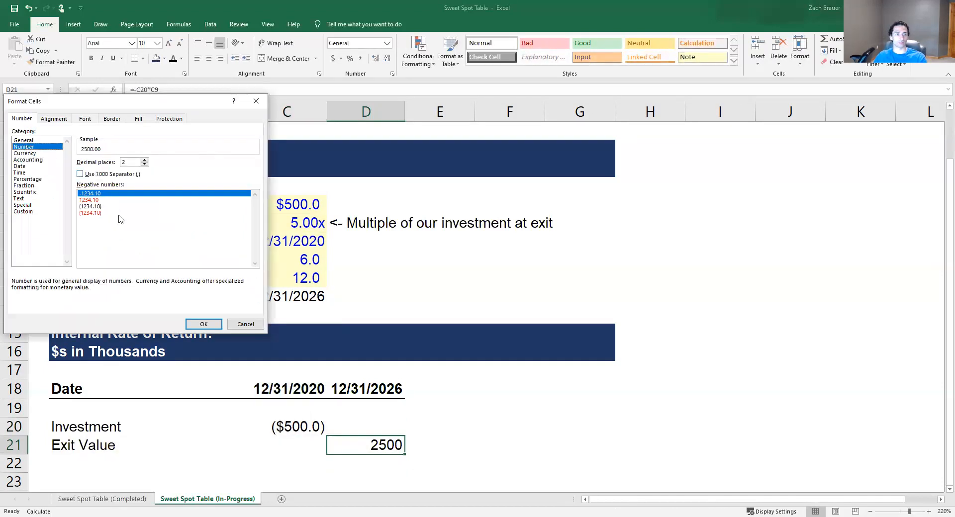
{"action": "left_click", "coordinate": [80, 174]}
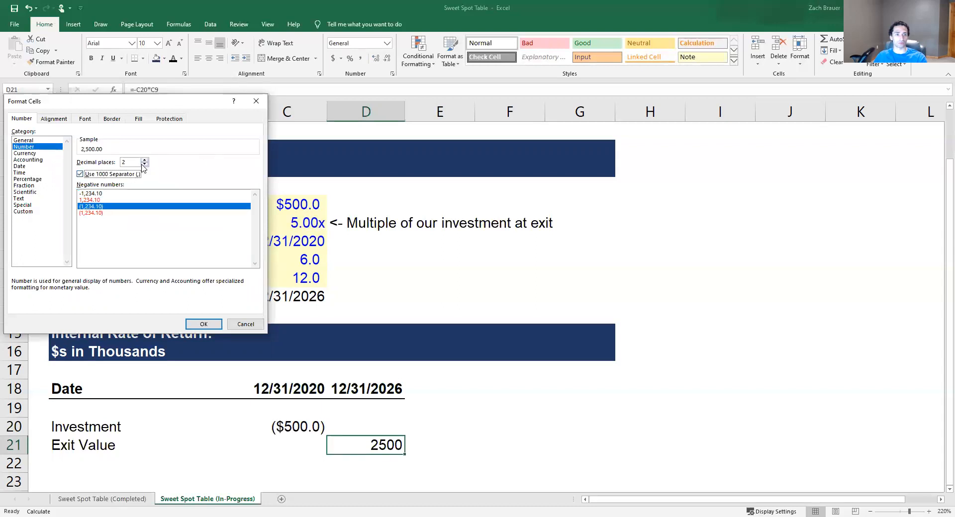
{"action": "left_click", "coordinate": [203, 323]}
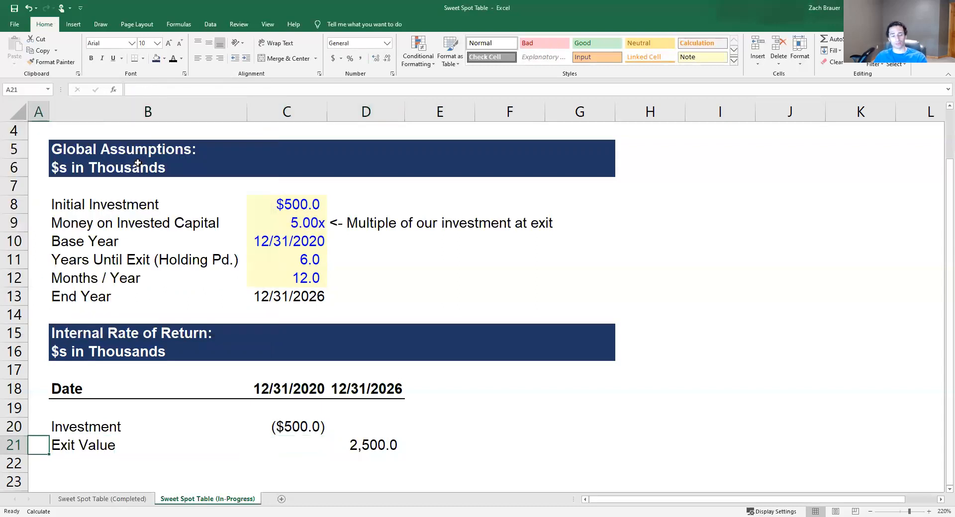
Add a bold Net Cash Flow row summing rows 20–21 per date, formatted to show (500.0) and 2,500.0
{"action": "left_click", "coordinate": [148, 463]}
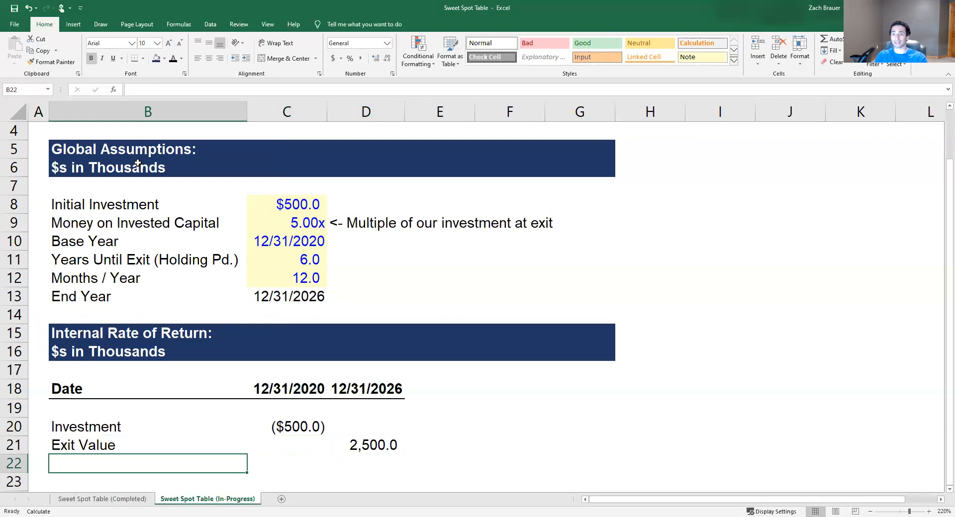
{"action": "type", "text": "Net Cash Flow"}
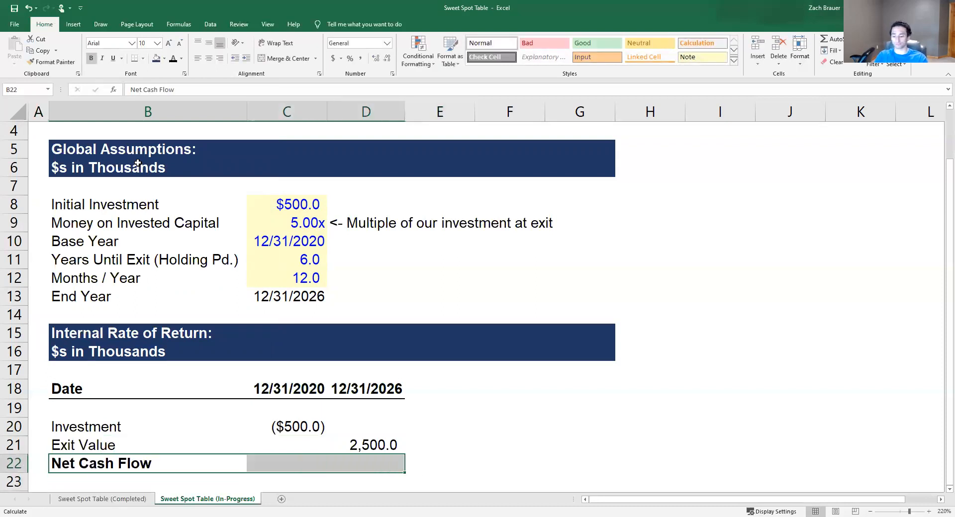
{"action": "type", "text": "+SUM(C20:C21"}
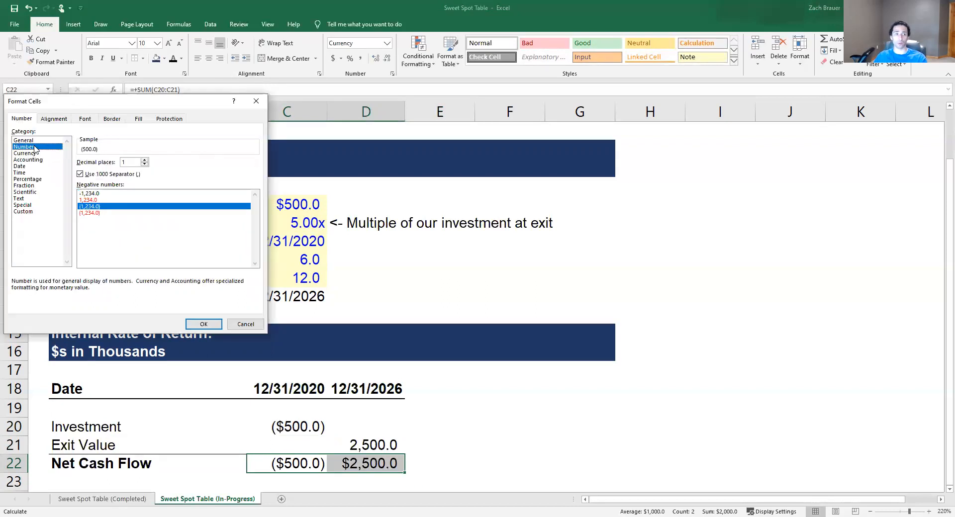
{"action": "left_click", "coordinate": [202, 323]}
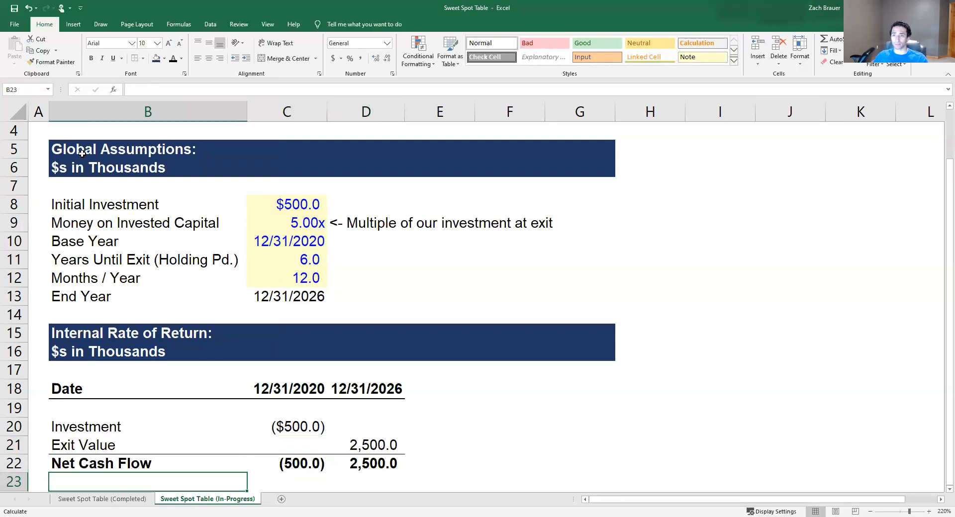
{"action": "mouse_move", "coordinate": [315, 454]}
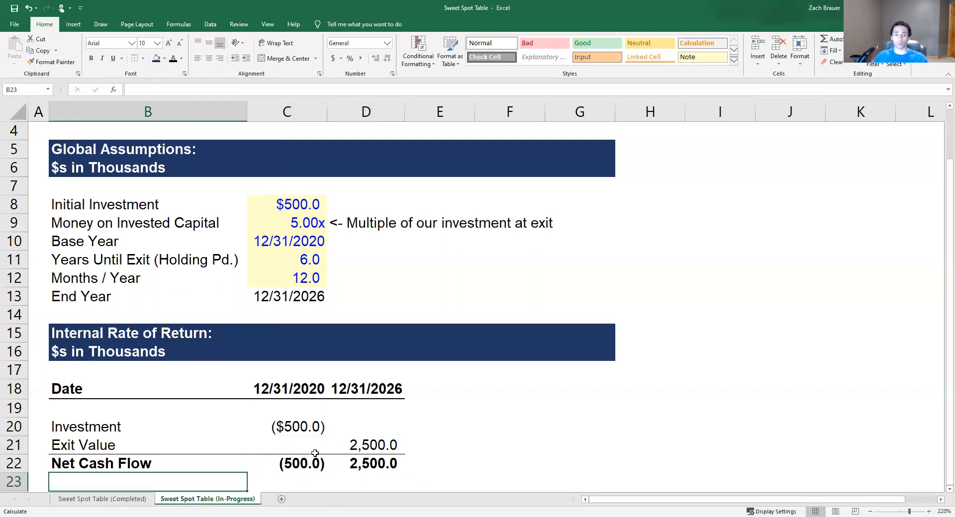
{"action": "mouse_move", "coordinate": [556, 397]}
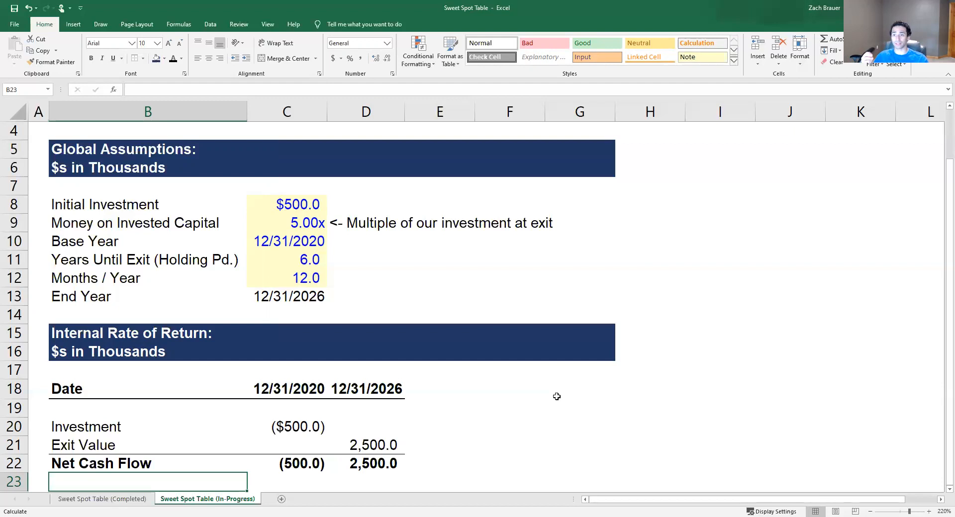
{"action": "left_click", "coordinate": [287, 427]}
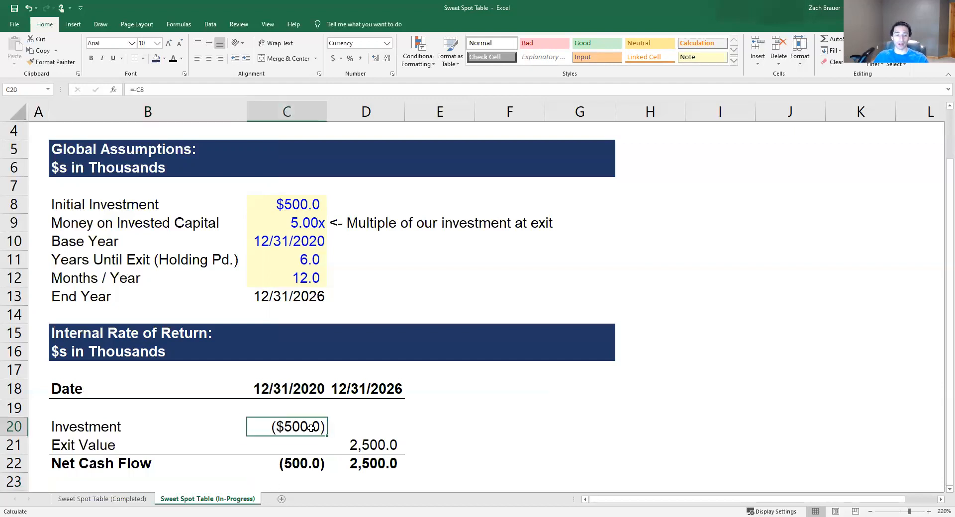
{"action": "mouse_move", "coordinate": [267, 447]}
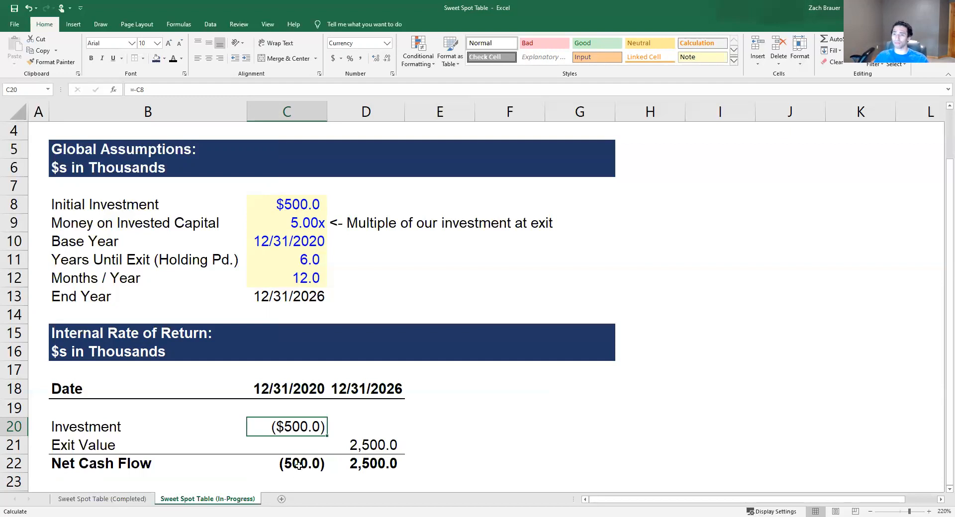
Delete the blank row under the dates and label B23 Internal Rate of Return
{"action": "scroll", "scroll_direction": "down", "scroll_amount": 3}
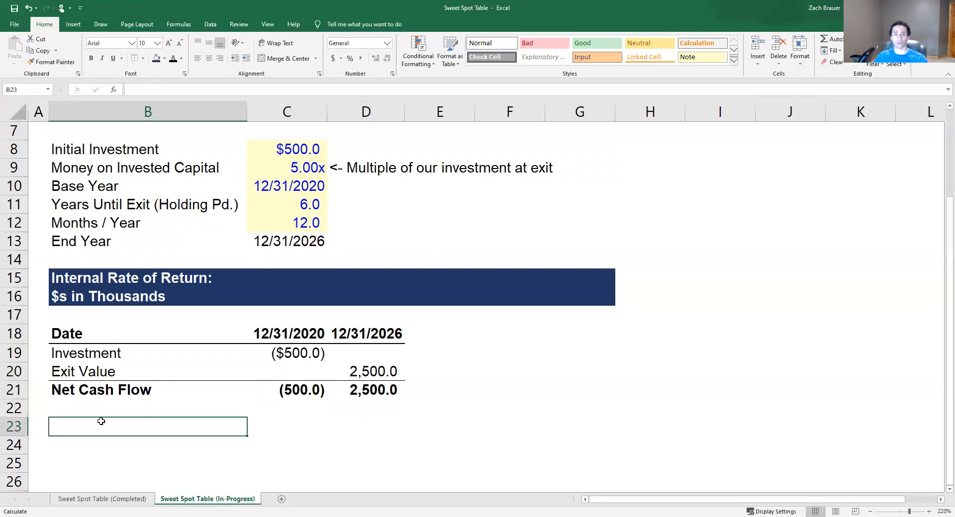
{"action": "type", "text": "Internal Rate of Return"}
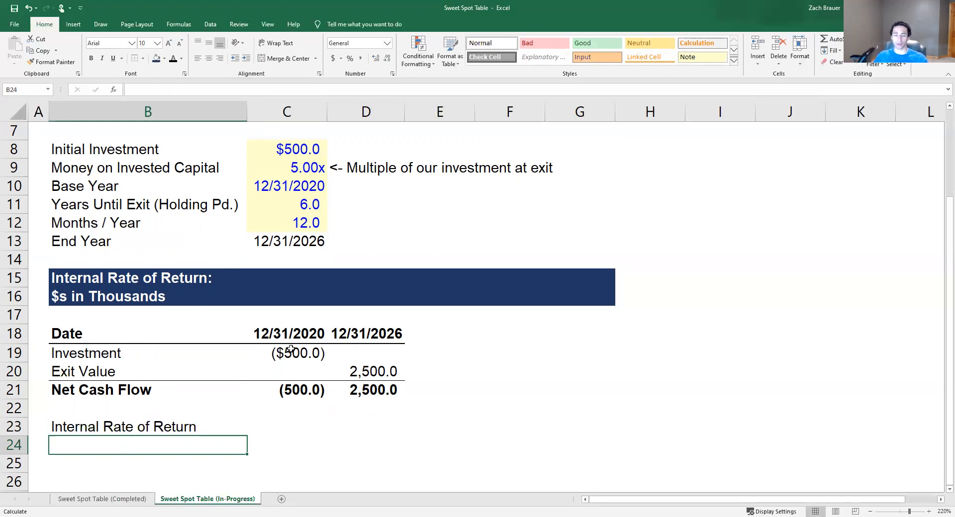
{"action": "left_click", "coordinate": [287, 353]}
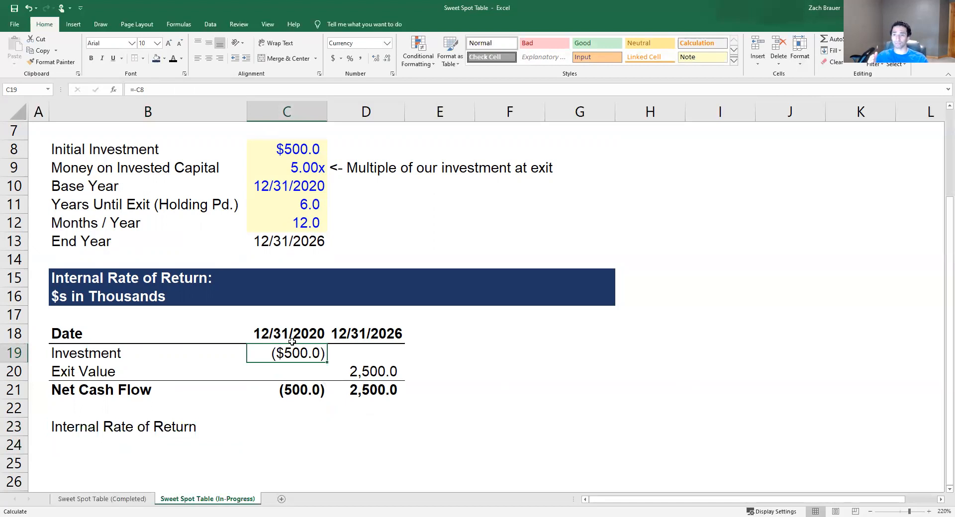
{"action": "mouse_move", "coordinate": [335, 372]}
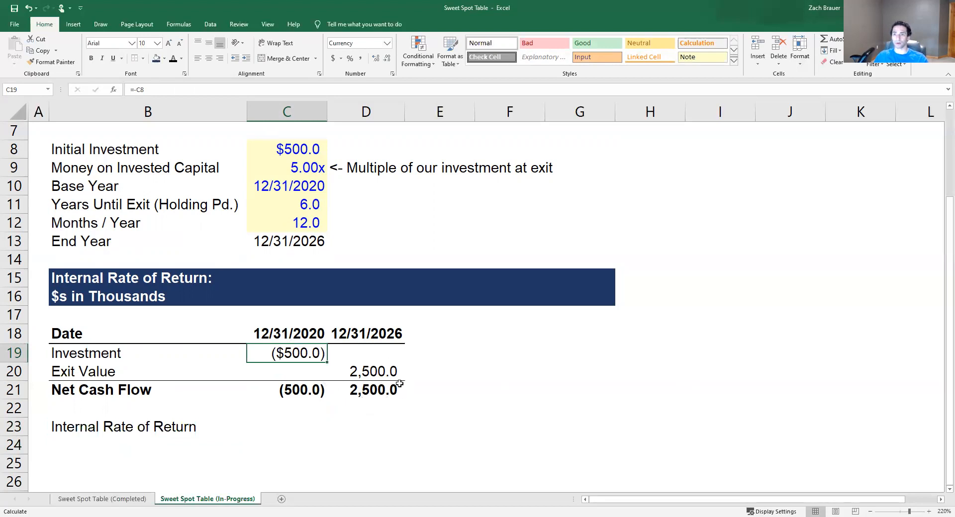
{"action": "mouse_move", "coordinate": [346, 429]}
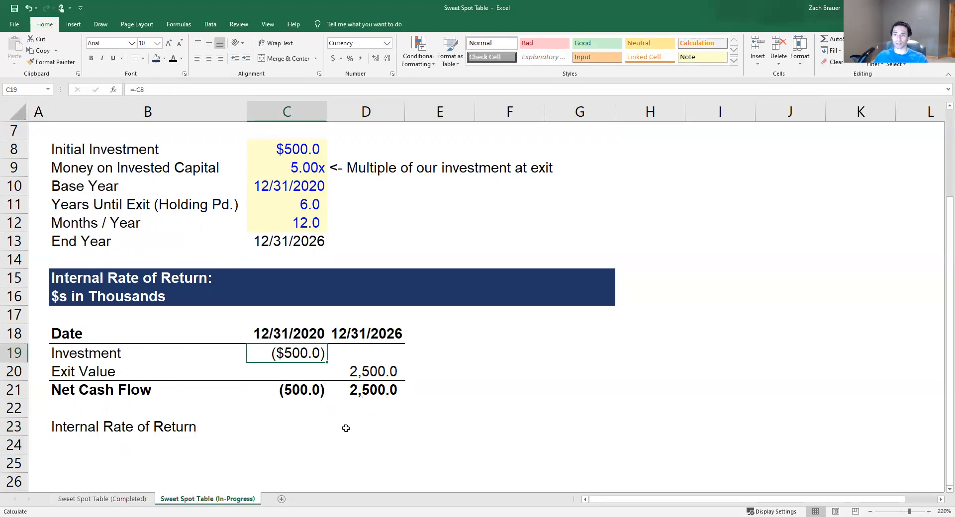
{"action": "left_click", "coordinate": [287, 427]}
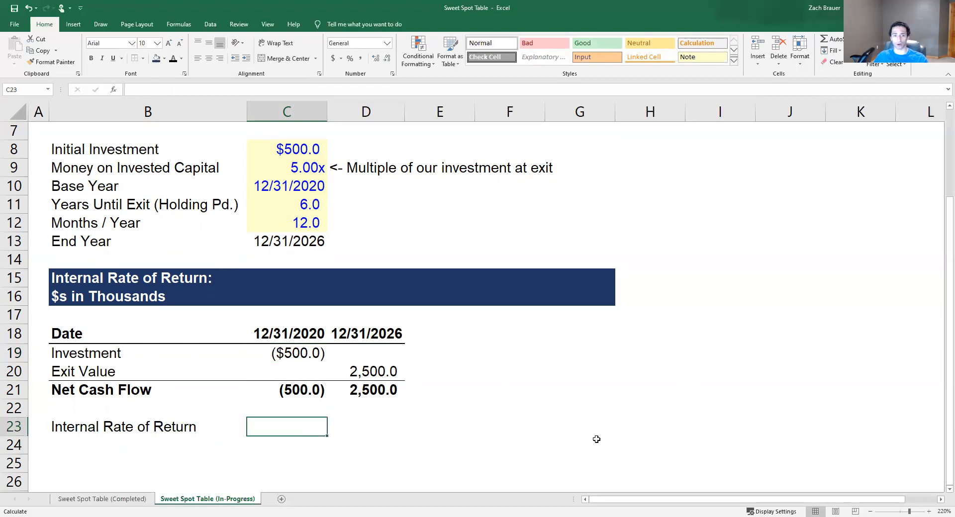
Enter =+XIRR(C21:D21,C18:D18) over net cash flows and dates, giving 0.3075004
{"action": "type", "text": "+"}
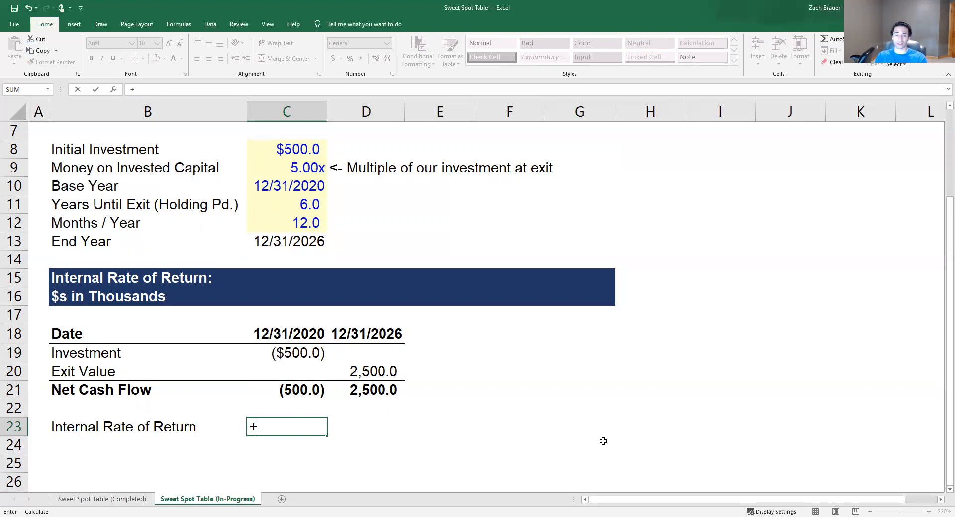
{"action": "type", "text": "IRR("}
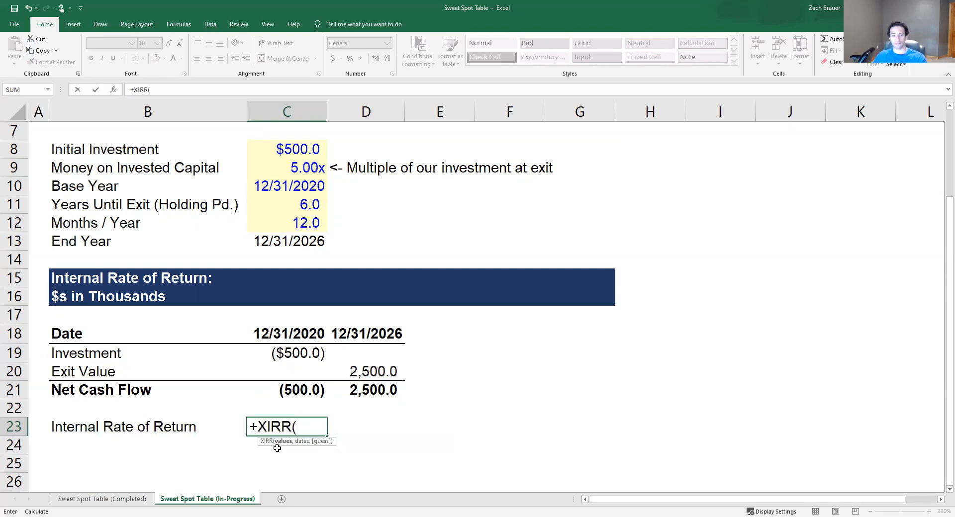
{"action": "left_click", "coordinate": [286, 390]}
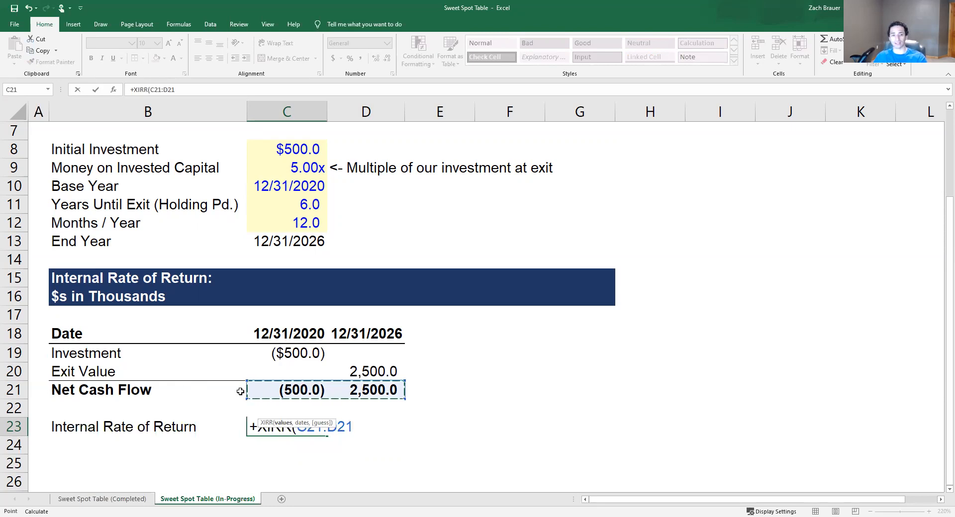
{"action": "left_click", "coordinate": [286, 334]}
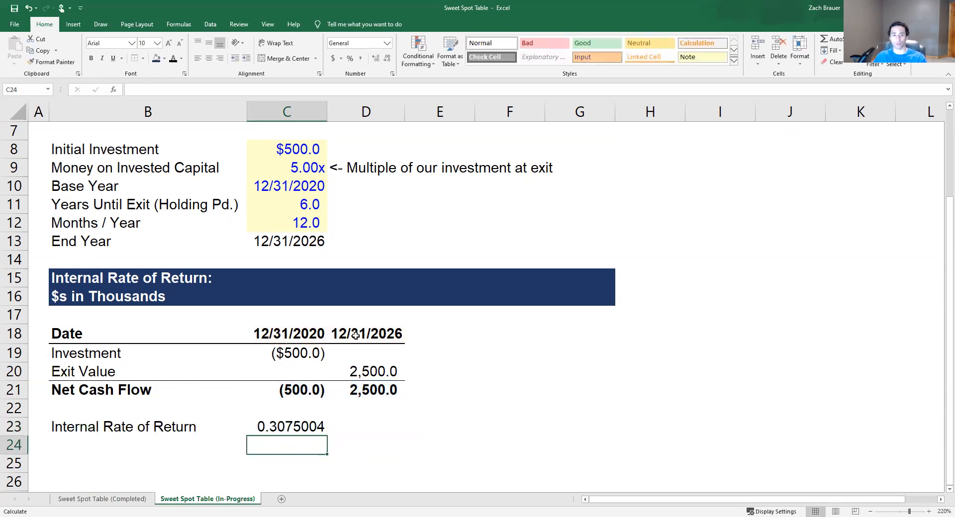
{"action": "left_click", "coordinate": [286, 426]}
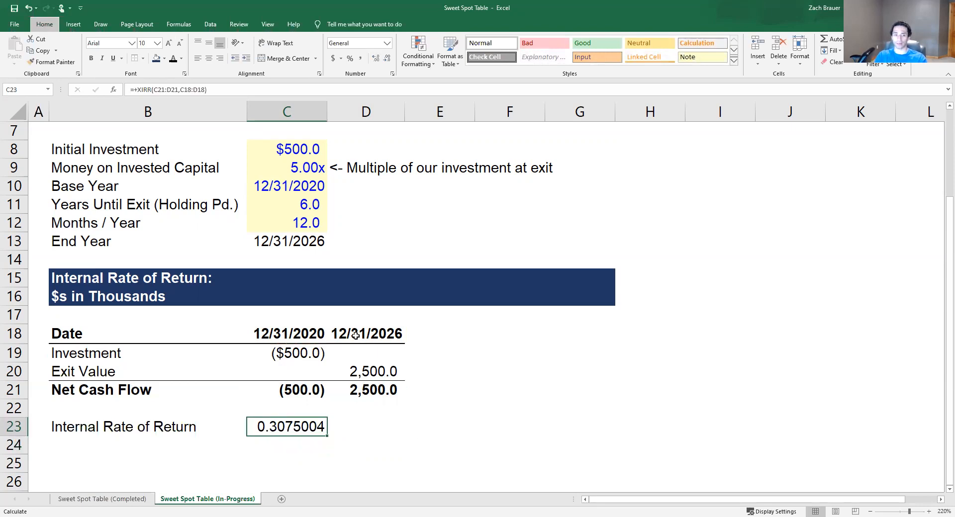
Format the internal rate of return as a percentage, 30.8%
{"action": "left_click", "coordinate": [349, 58]}
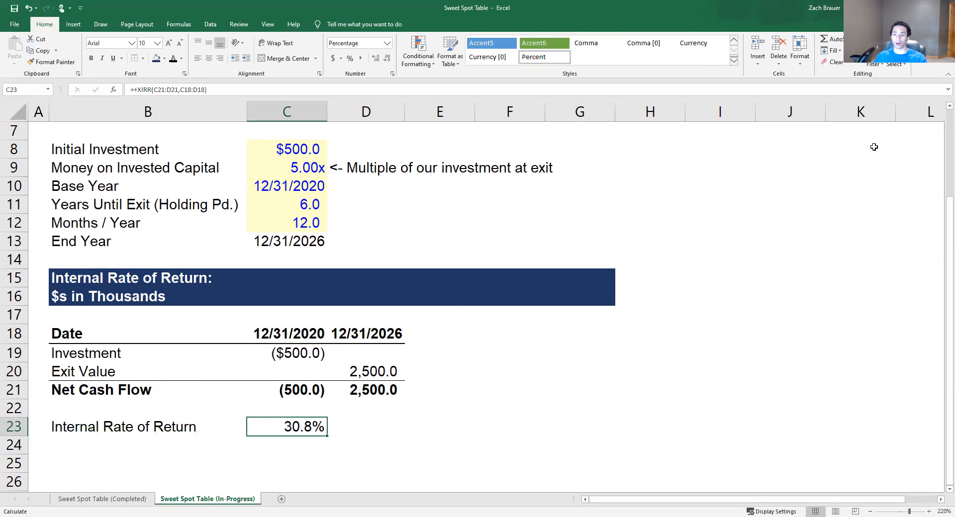
{"action": "mouse_move", "coordinate": [386, 413]}
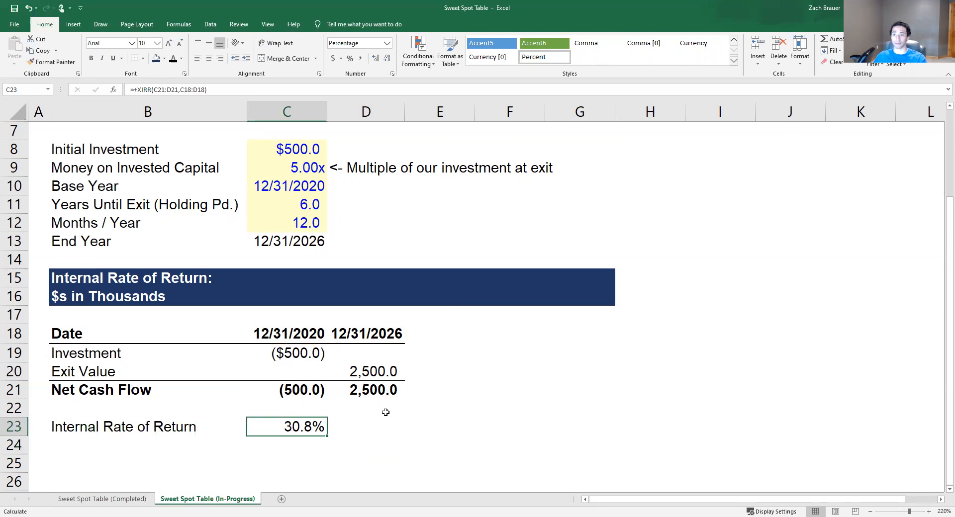